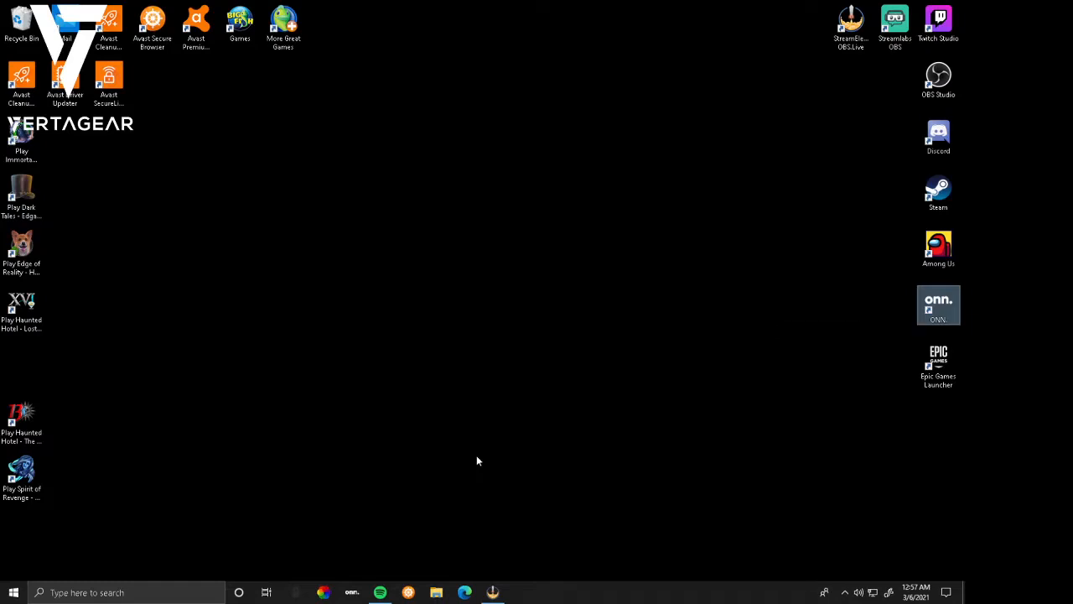
mouse_move(504, 474)
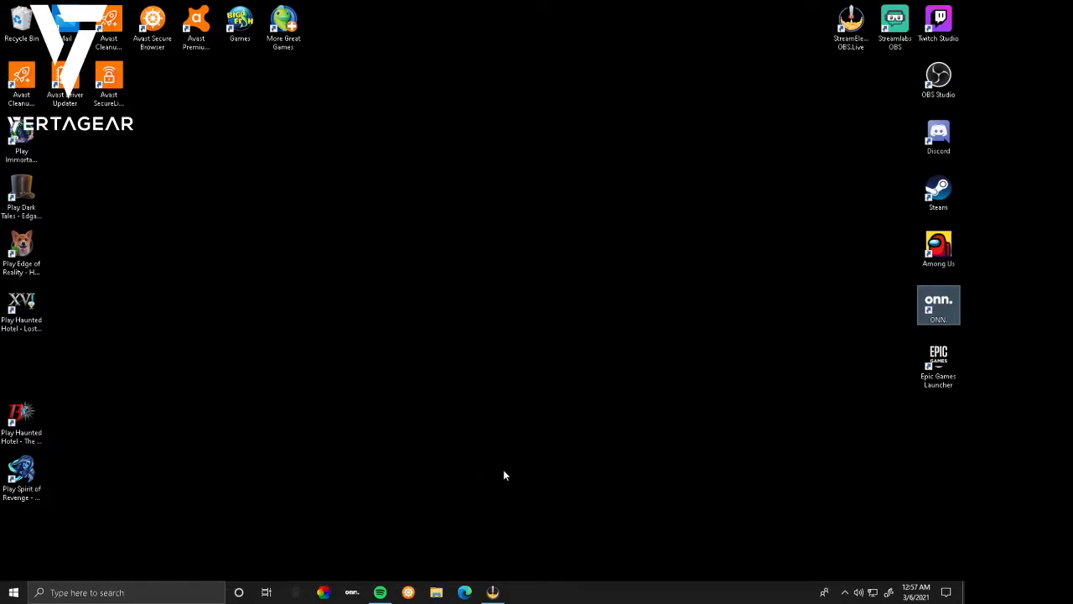
mouse_move(503, 474)
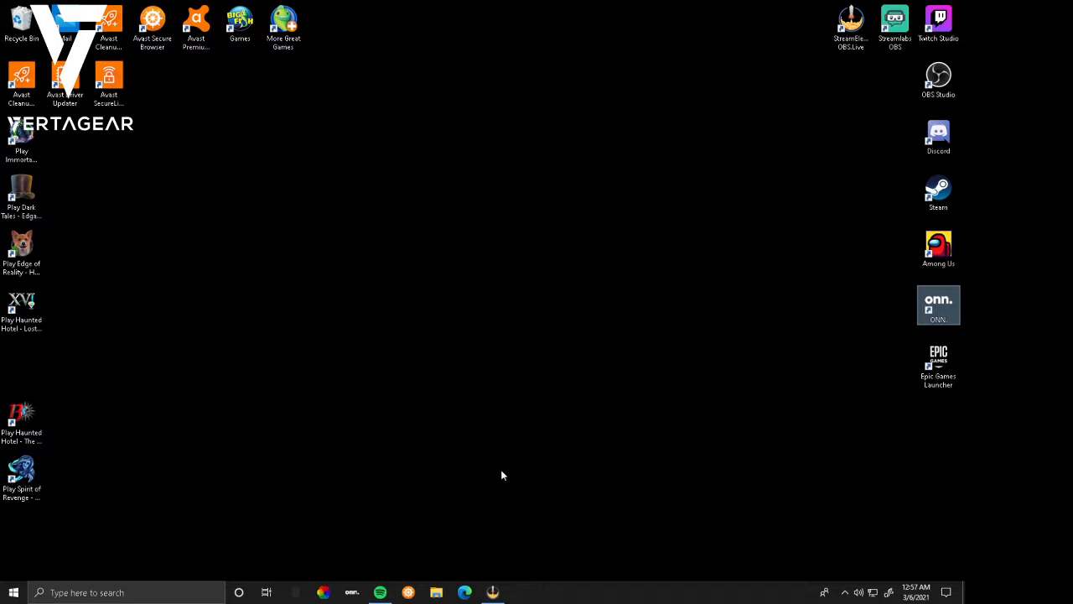
mouse_move(515, 474)
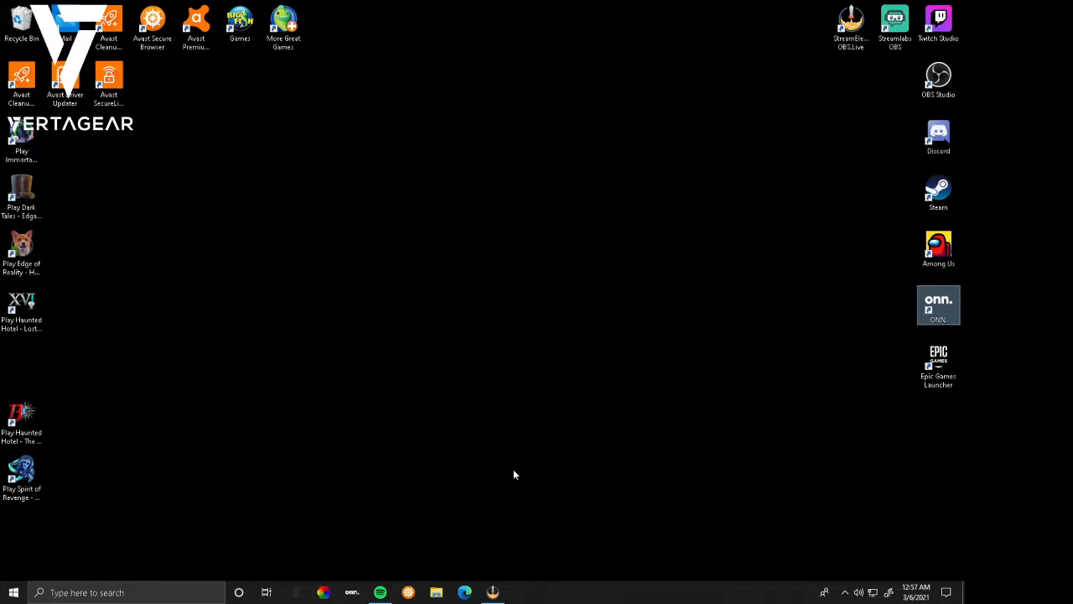
mouse_move(513, 481)
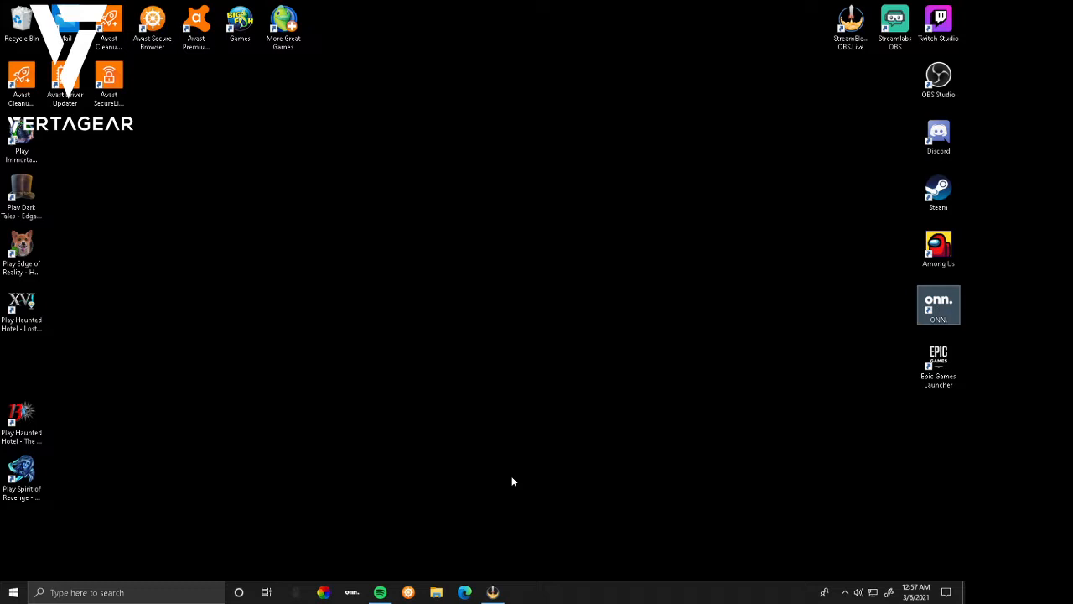
mouse_move(476, 487)
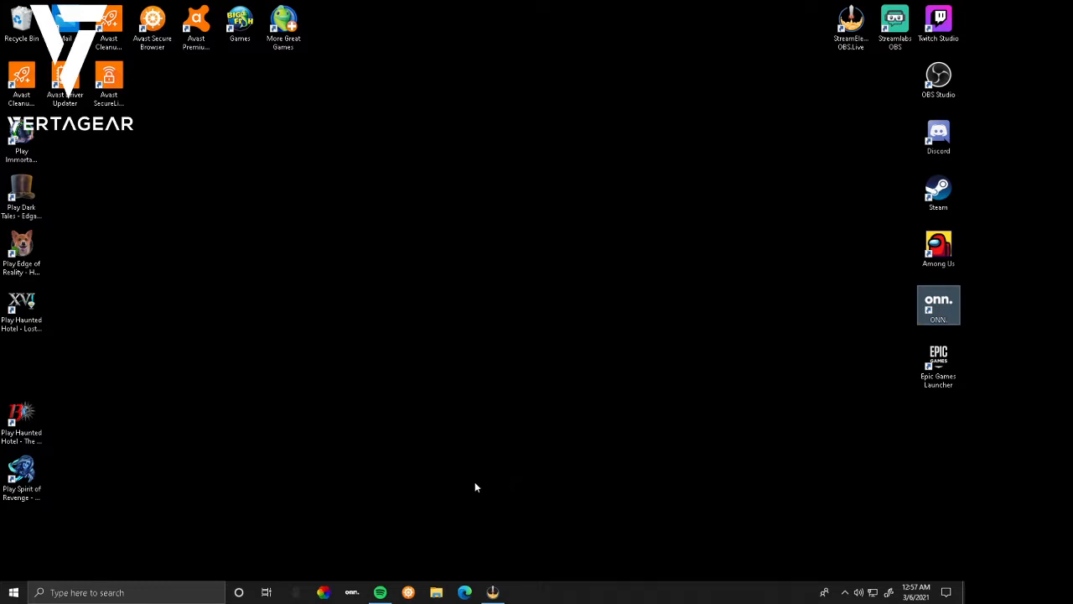
mouse_move(448, 216)
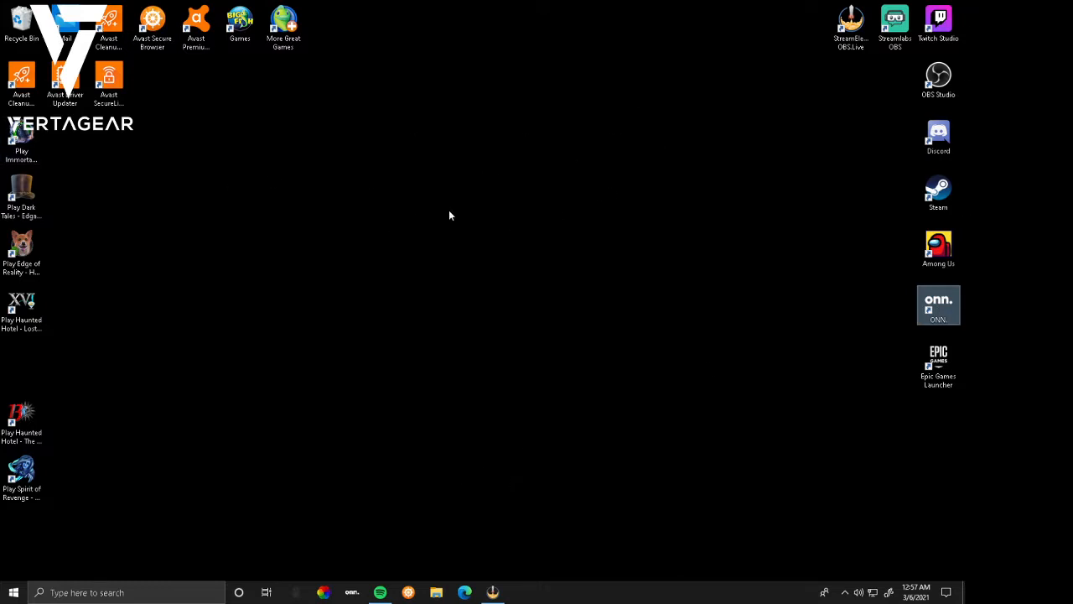
mouse_move(449, 224)
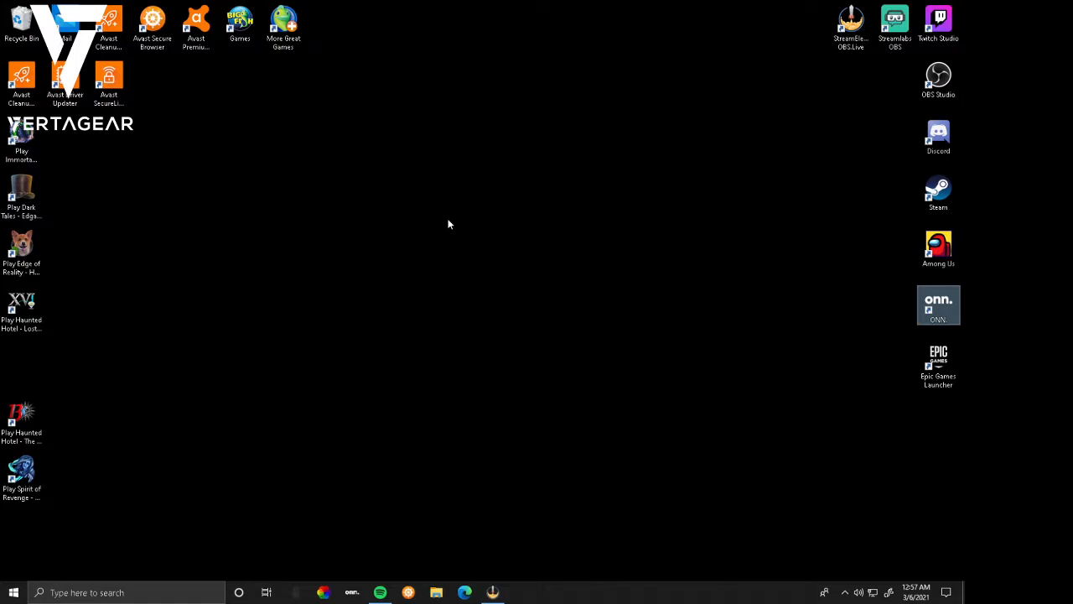
mouse_move(455, 227)
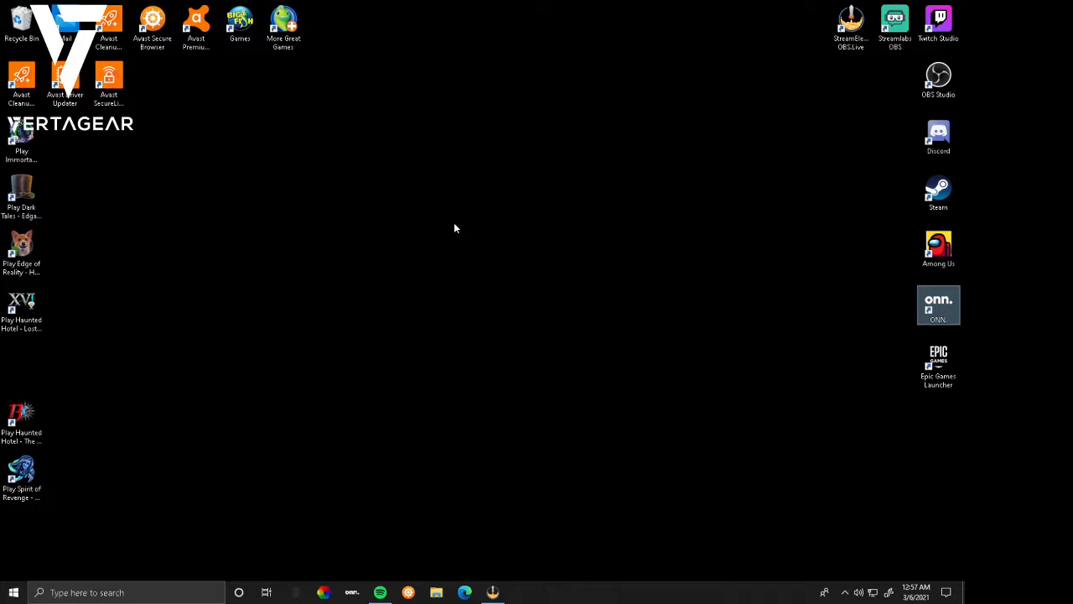
mouse_move(523, 280)
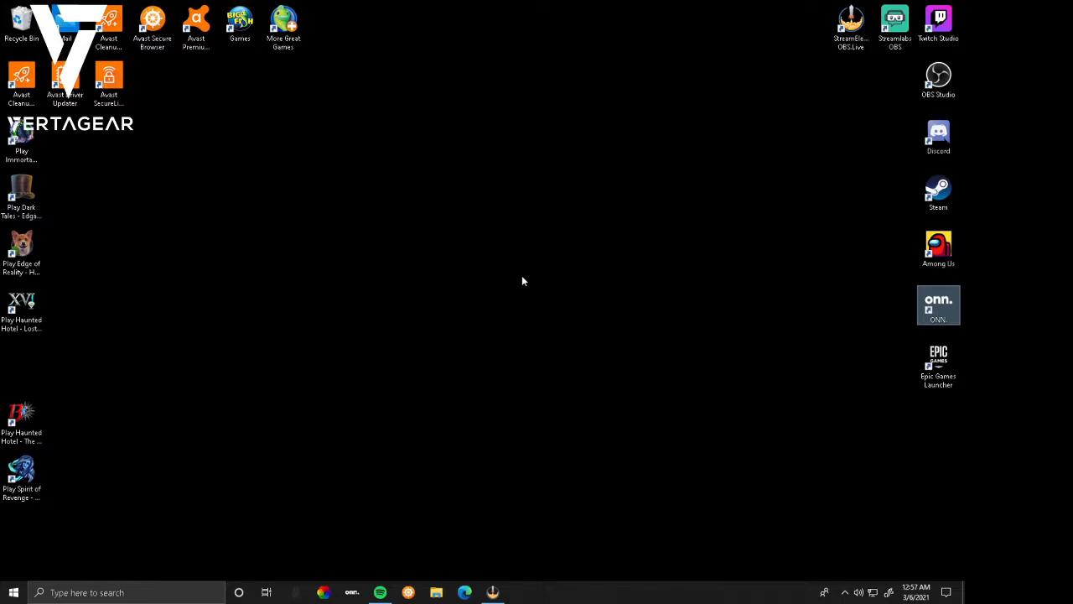
mouse_move(528, 284)
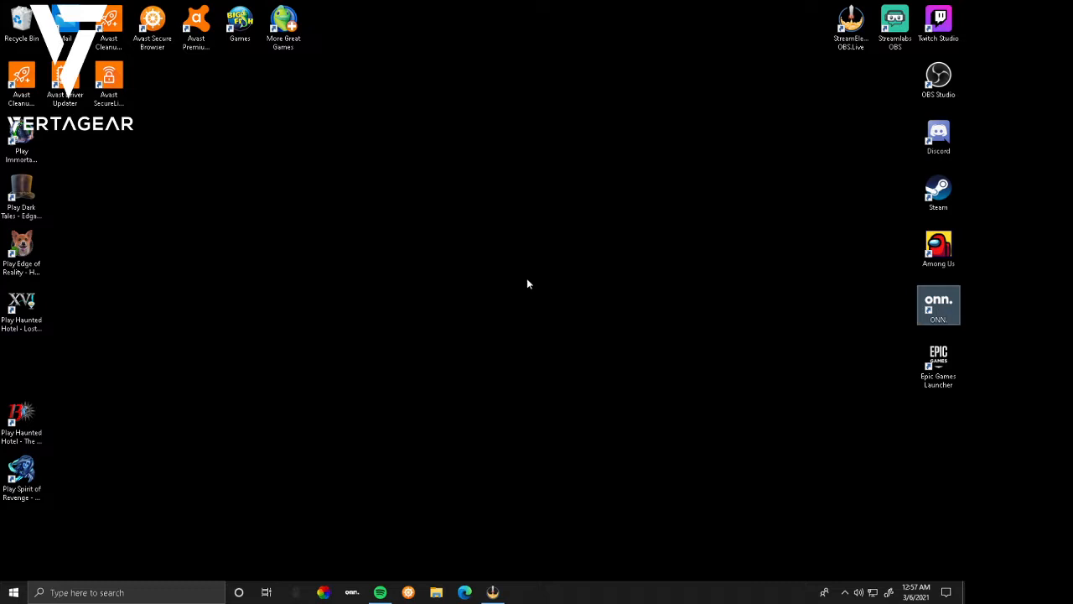
mouse_move(436, 357)
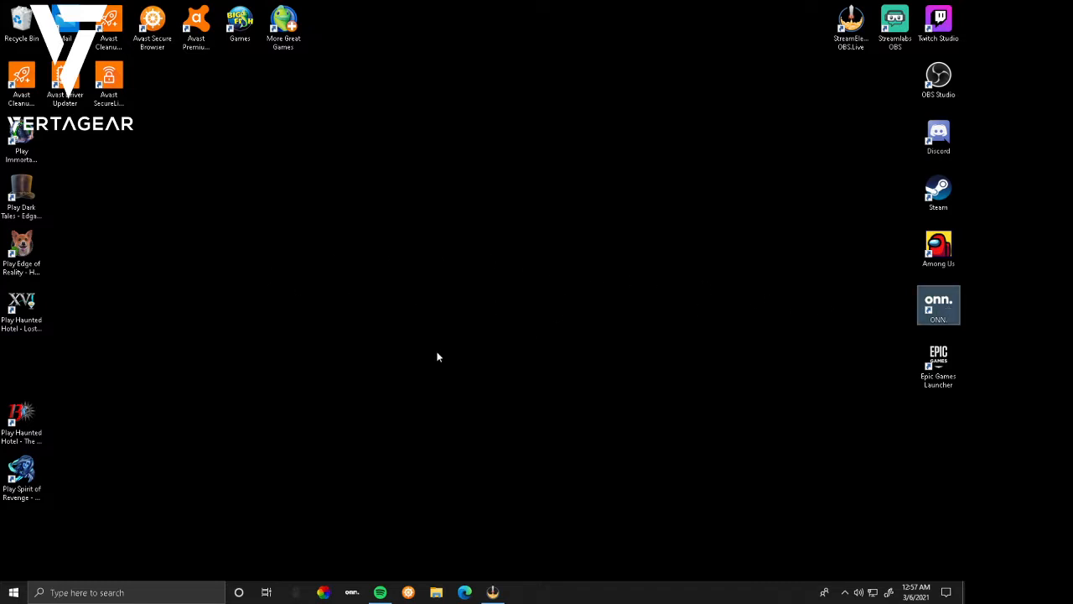
mouse_move(367, 354)
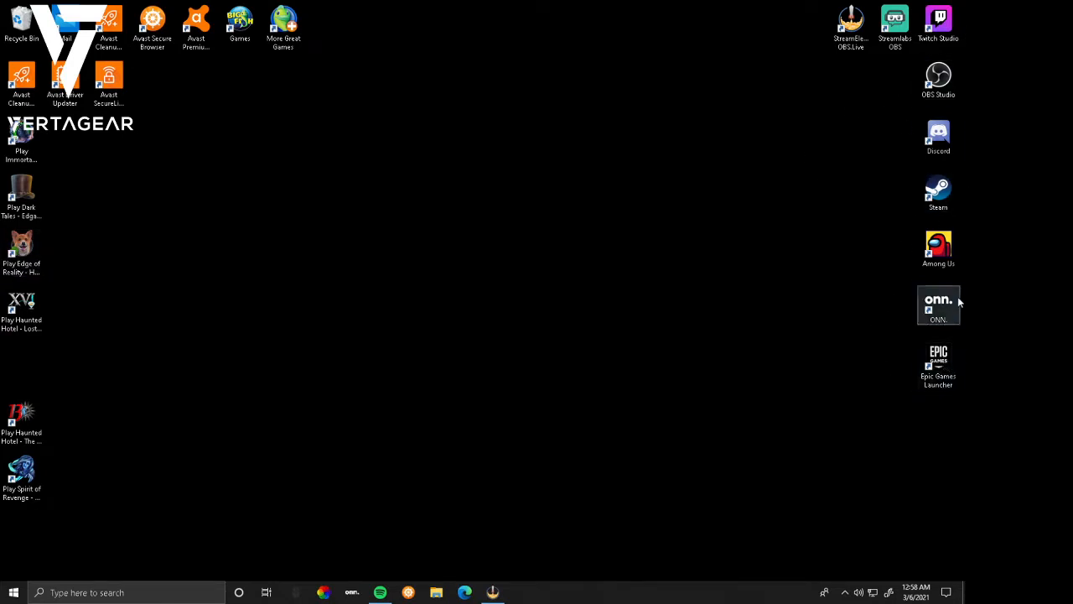
Launch the onn. Gaming Mouse software from its desktop shortcut.
double_click(938, 304)
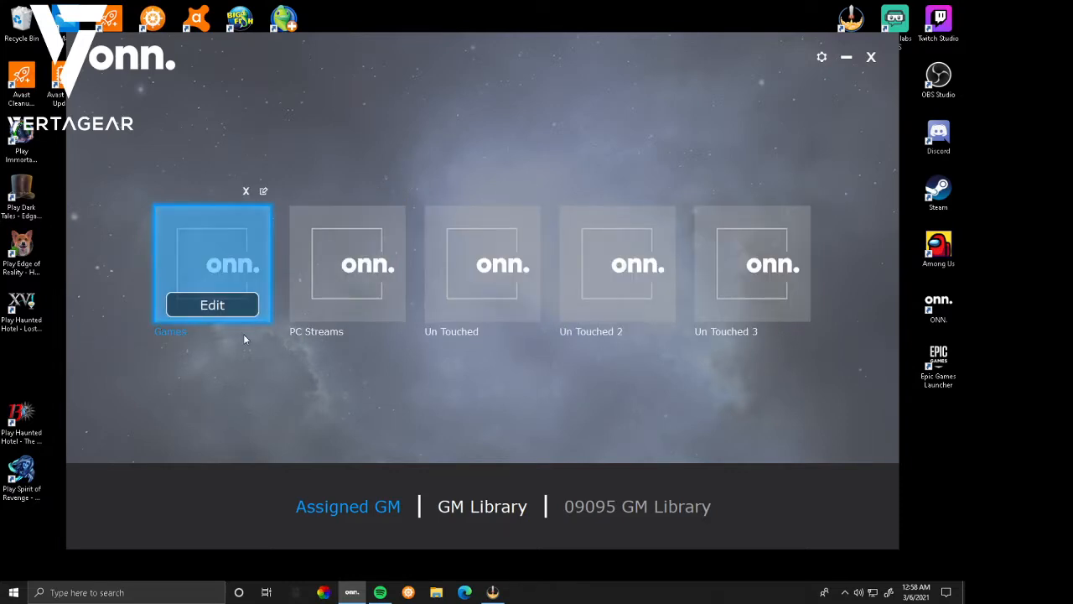
mouse_move(270, 304)
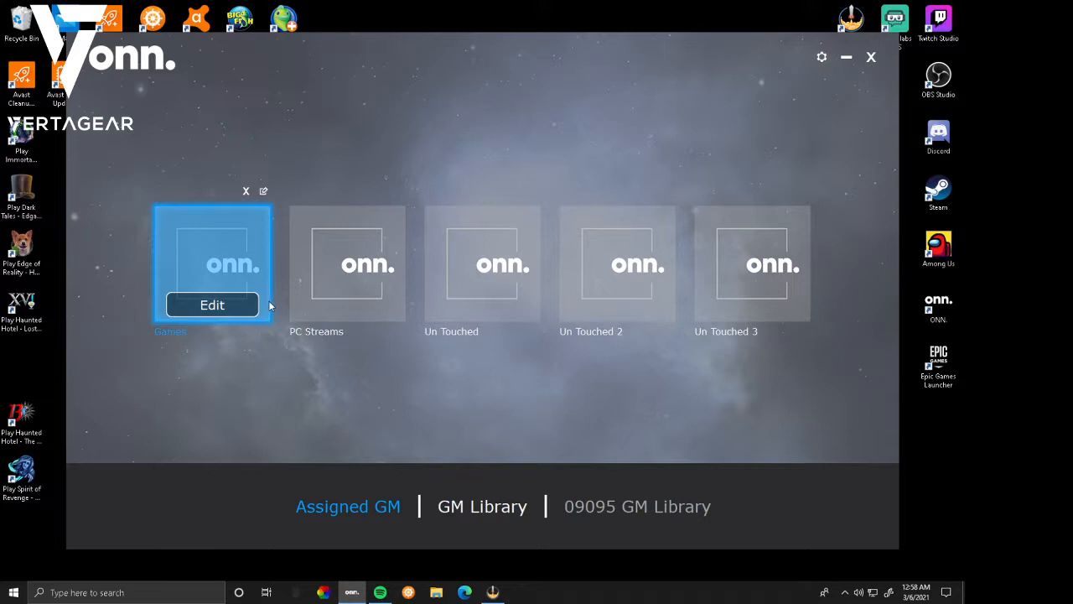
mouse_move(686, 283)
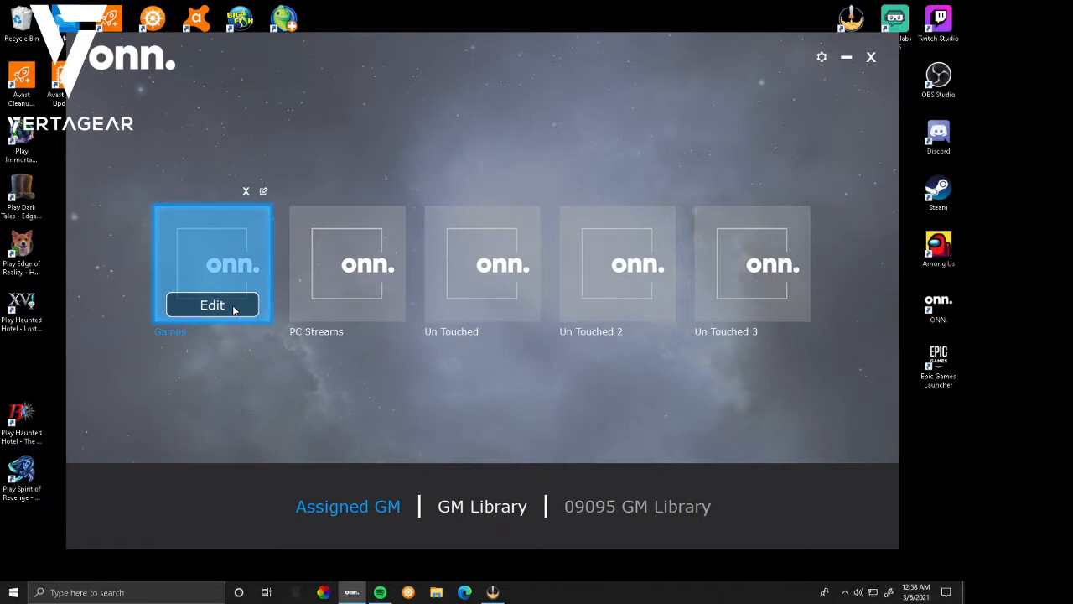
Edit the Games mode and settle its DPI1 slider on 800 after trying 600 and 1000.
left_click(211, 305)
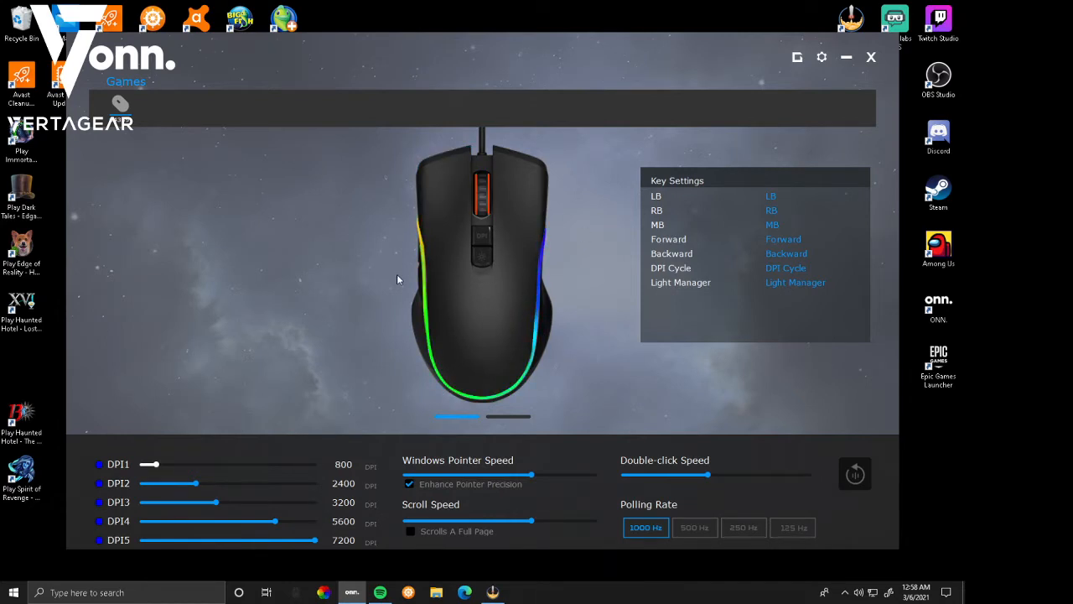
mouse_move(419, 340)
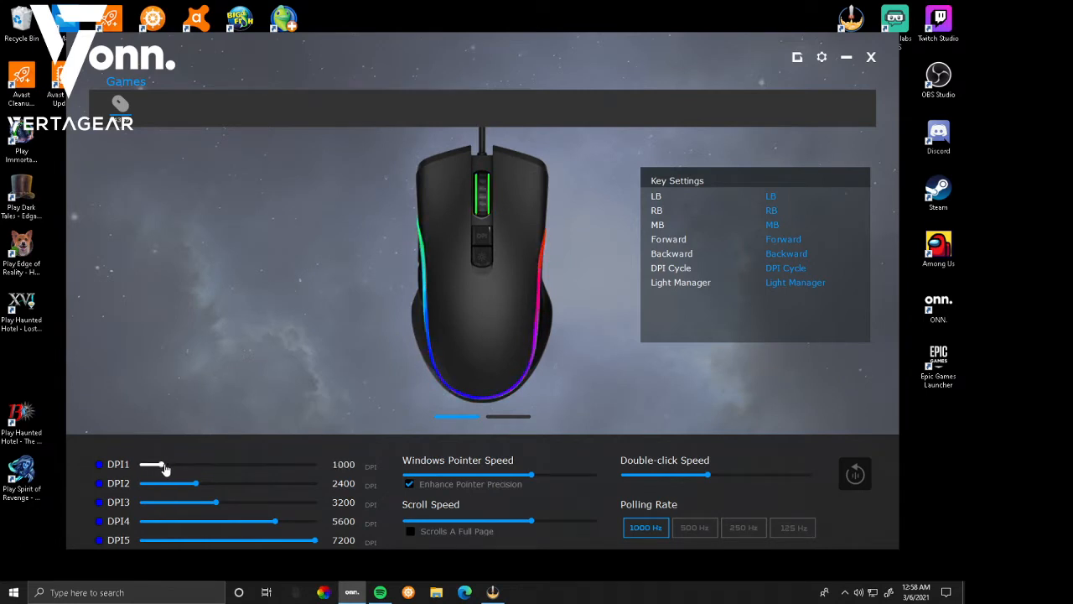
left_click_drag(160, 464, 149, 464)
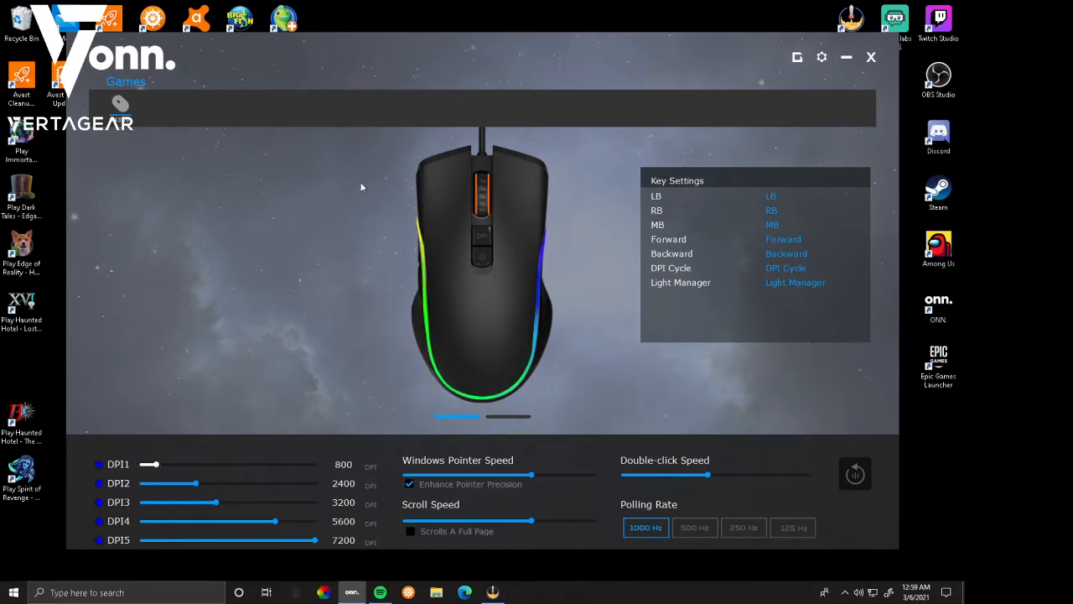
left_click_drag(151, 464, 145, 464)
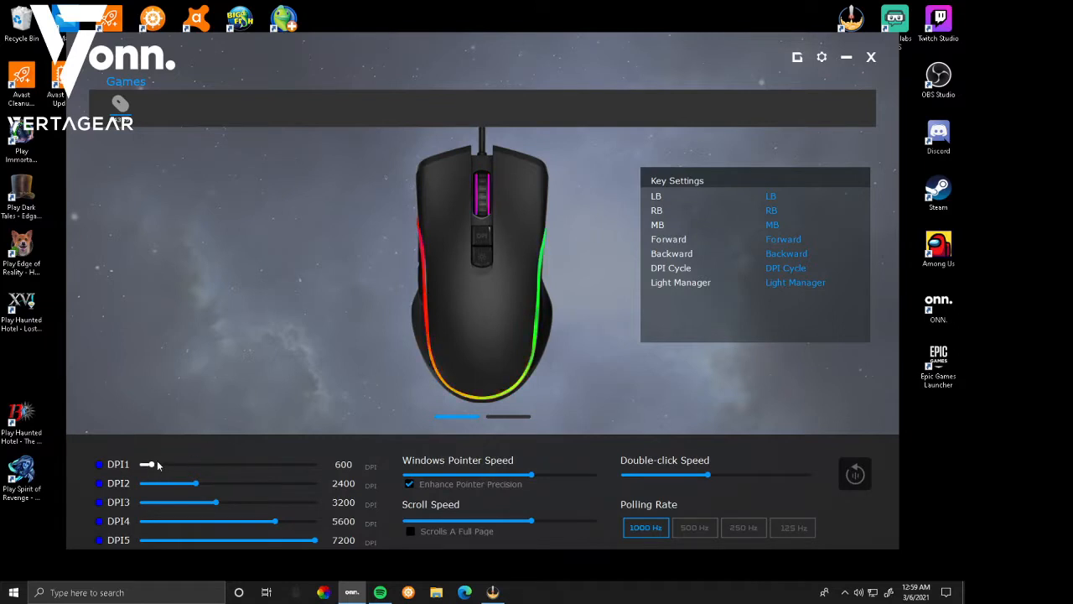
left_click_drag(145, 465, 152, 465)
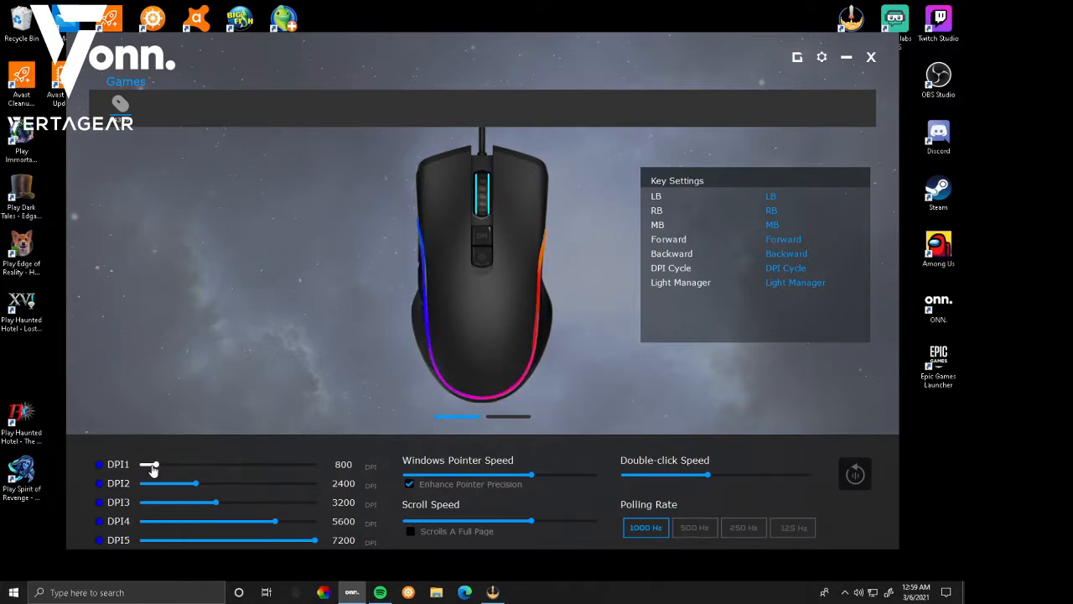
left_click_drag(147, 464, 153, 464)
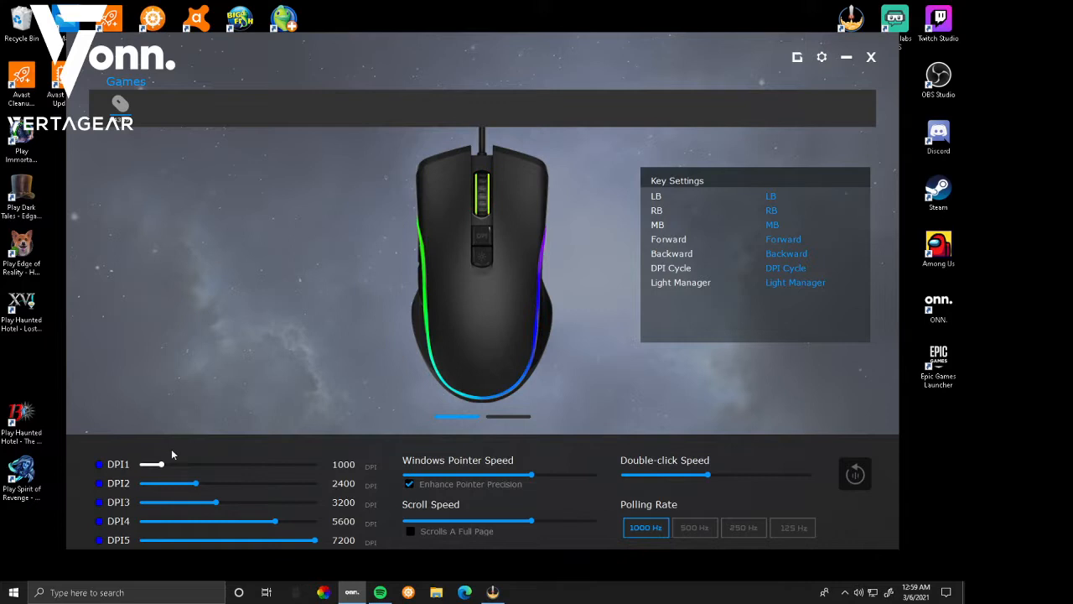
left_click_drag(154, 464, 149, 464)
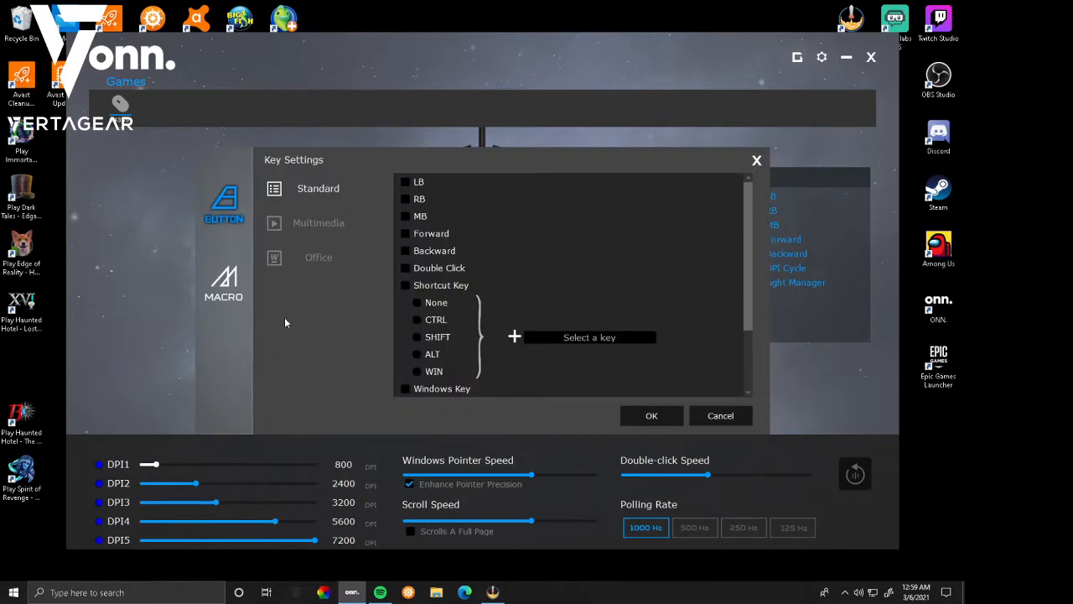
mouse_move(330, 279)
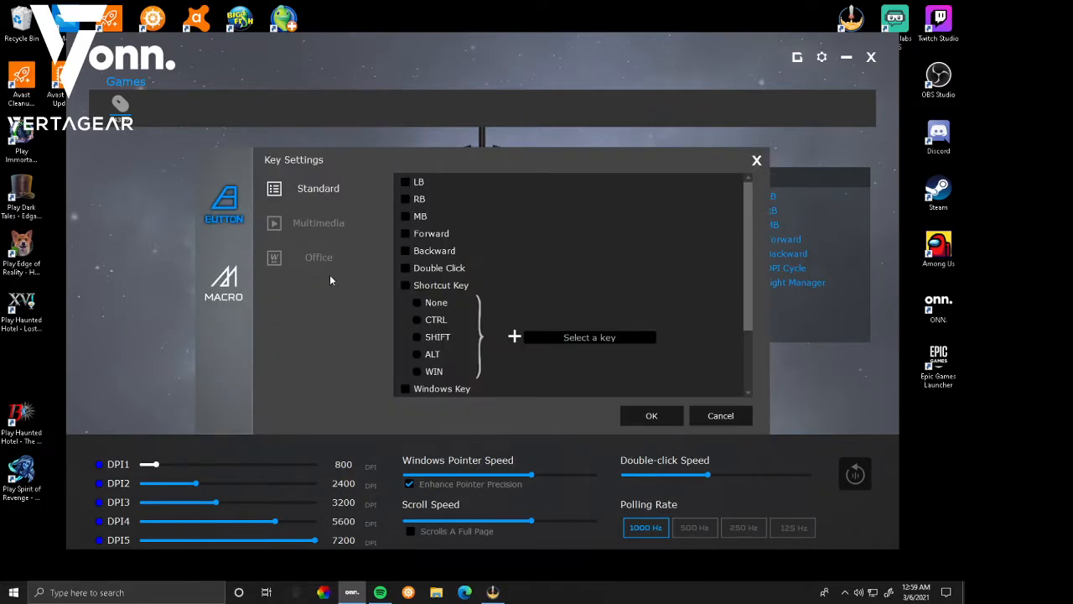
Attempt to reassign the left button and dismiss the 'At least one left button required!' warning.
left_click(224, 285)
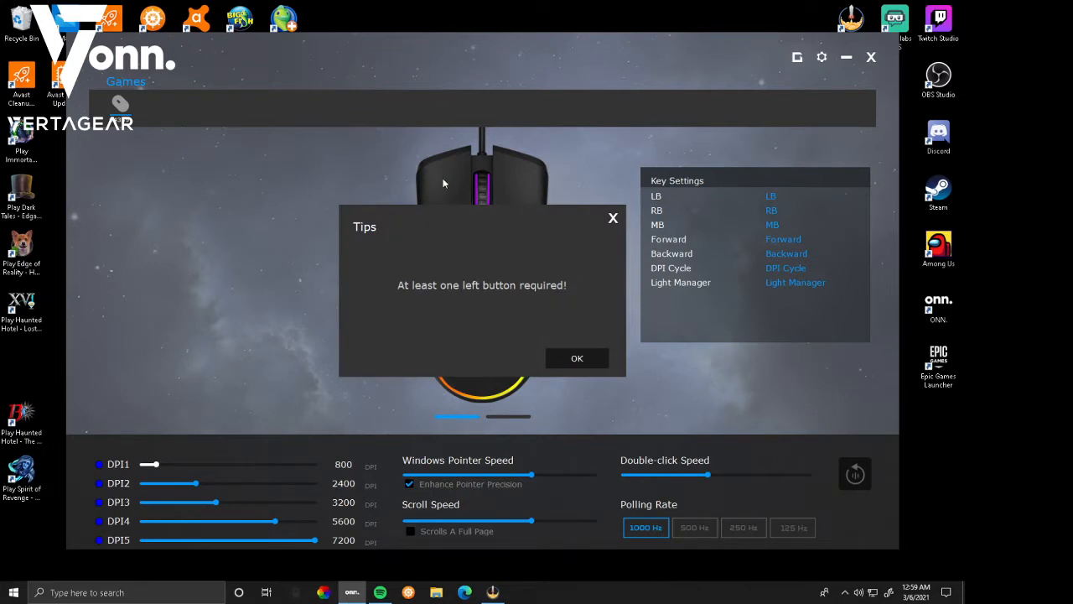
mouse_move(449, 188)
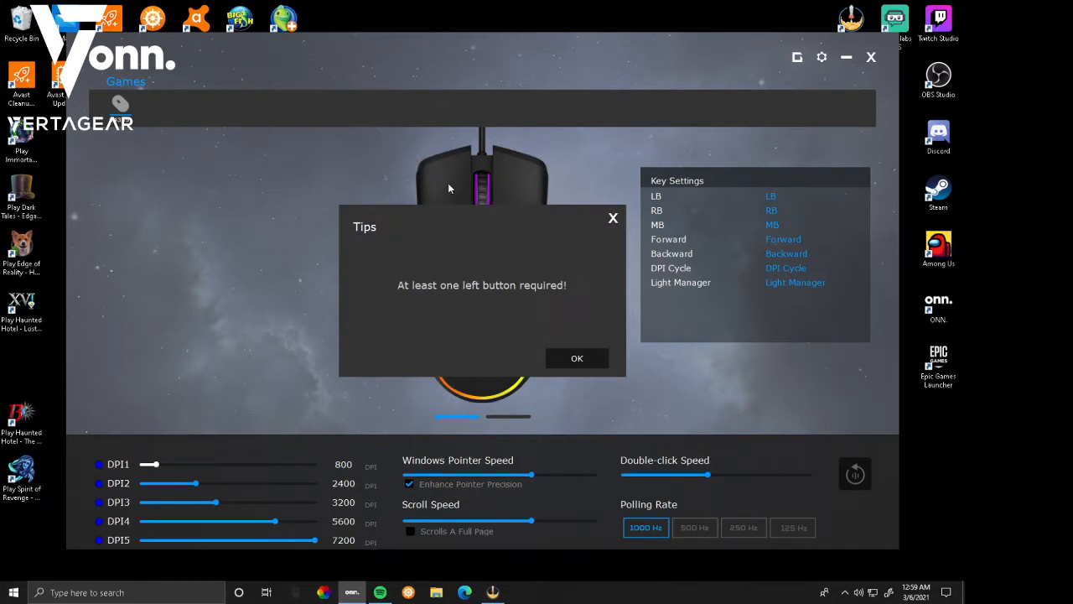
left_click(577, 358)
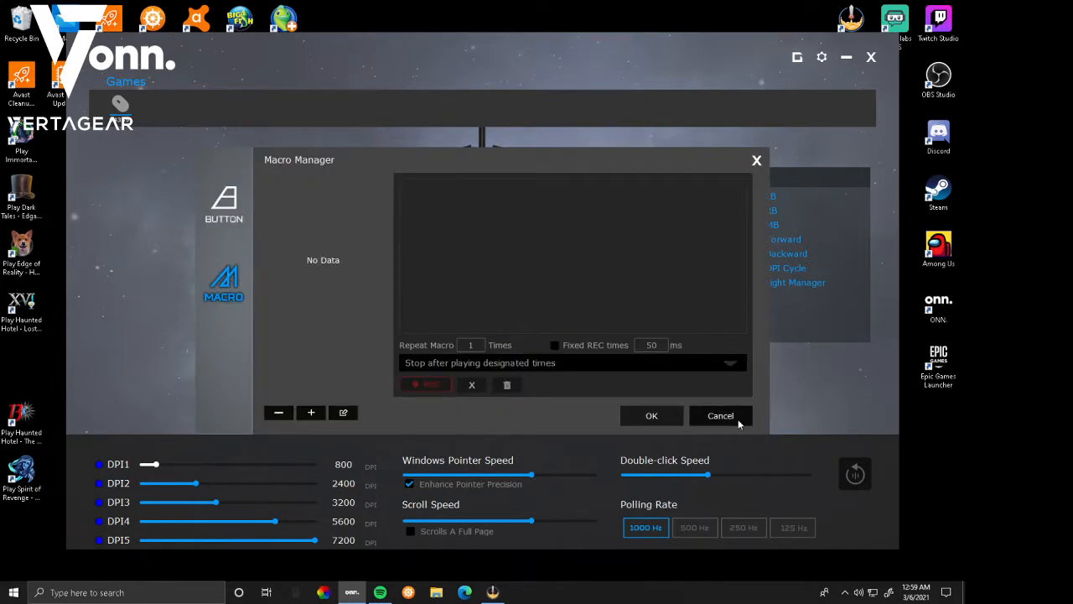
Close the empty Macro Manager and reopen it from Key Settings.
left_click(223, 201)
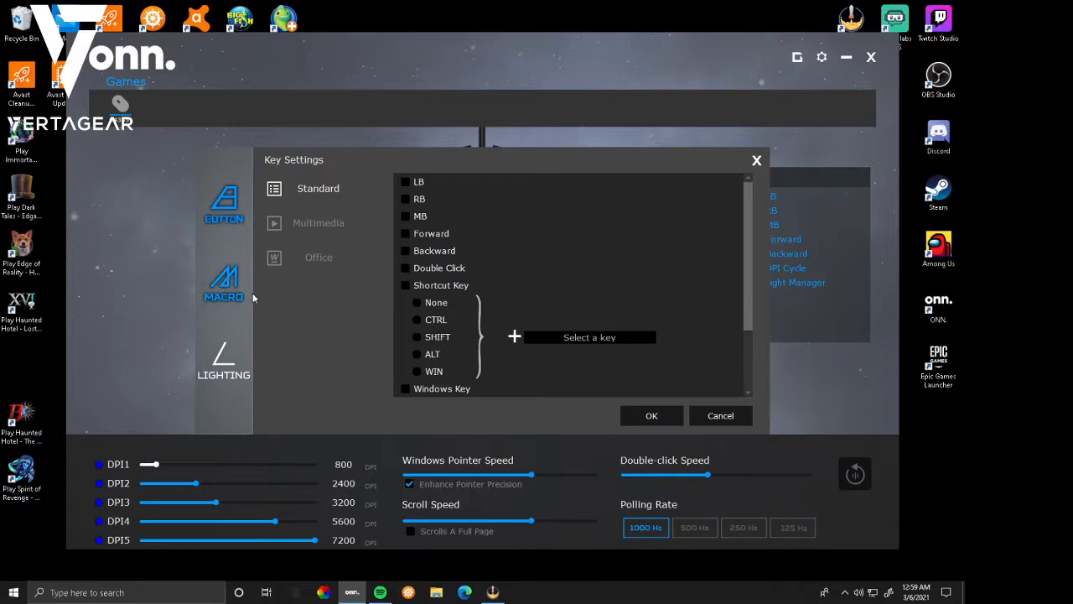
left_click(719, 415)
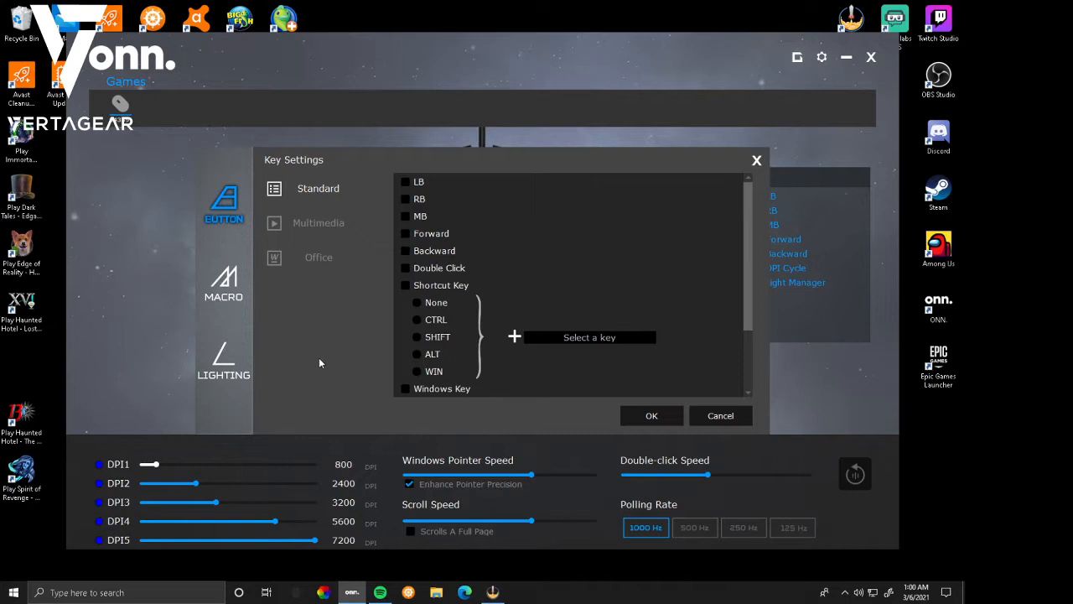
mouse_move(318, 257)
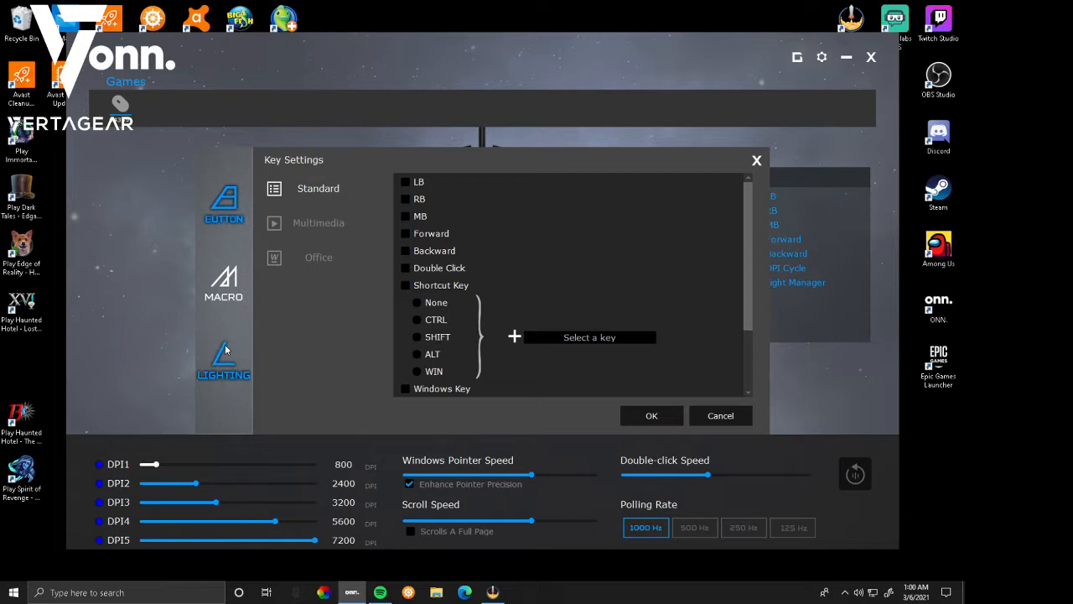
left_click(224, 285)
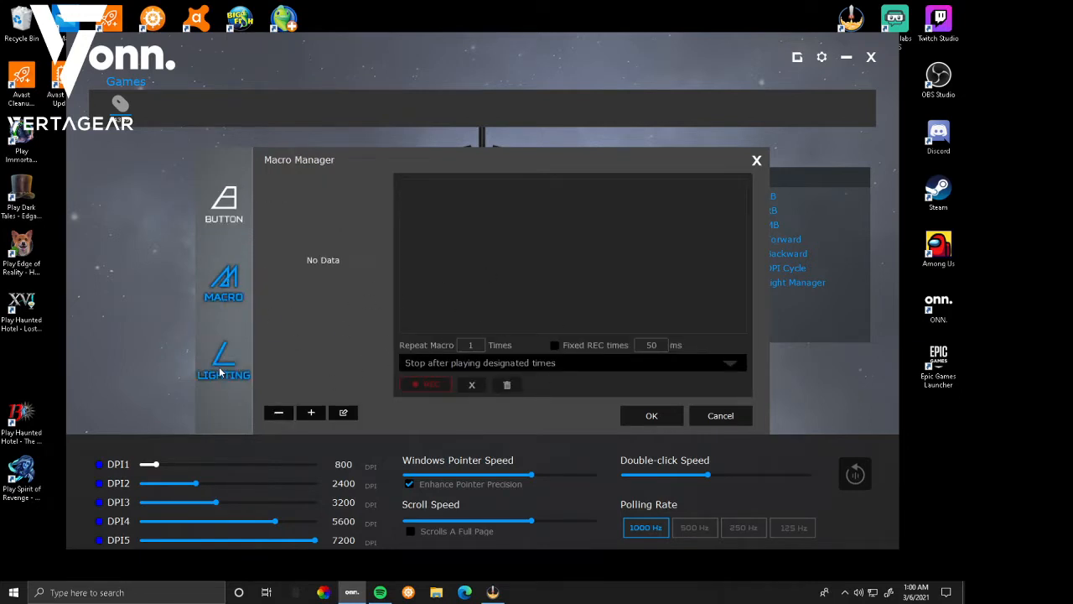
In Light Manager try Breathing, then choose Full Lightening with a magenta colour.
left_click(223, 365)
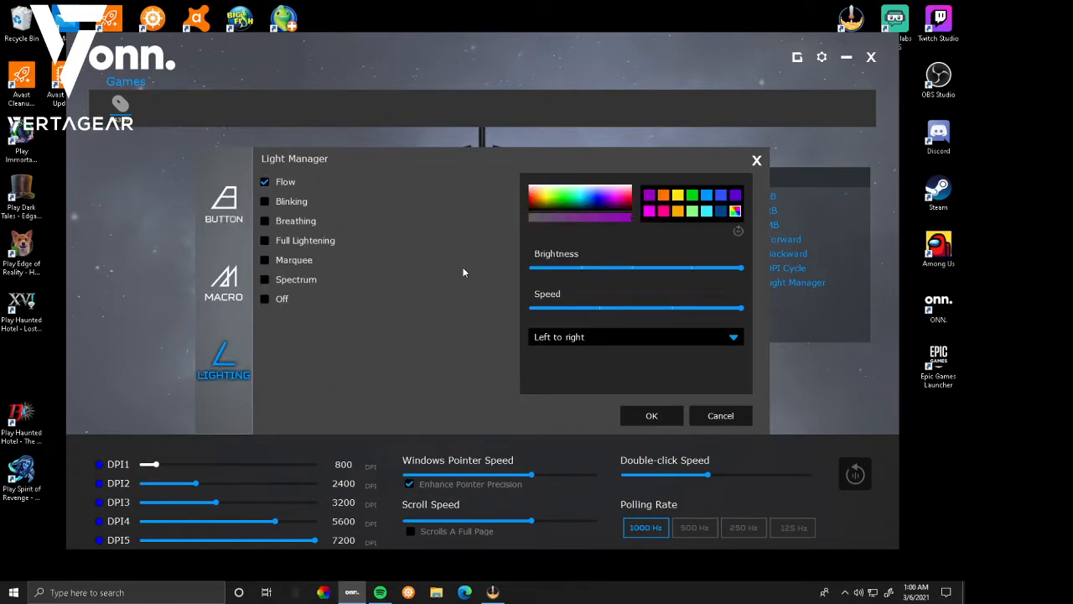
left_click(650, 210)
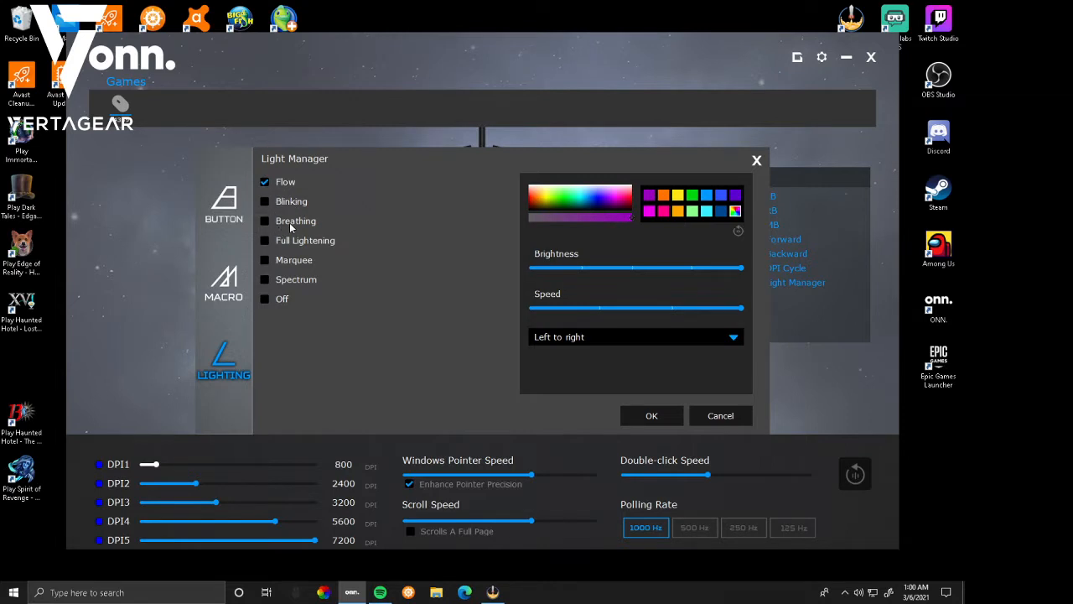
left_click(265, 220)
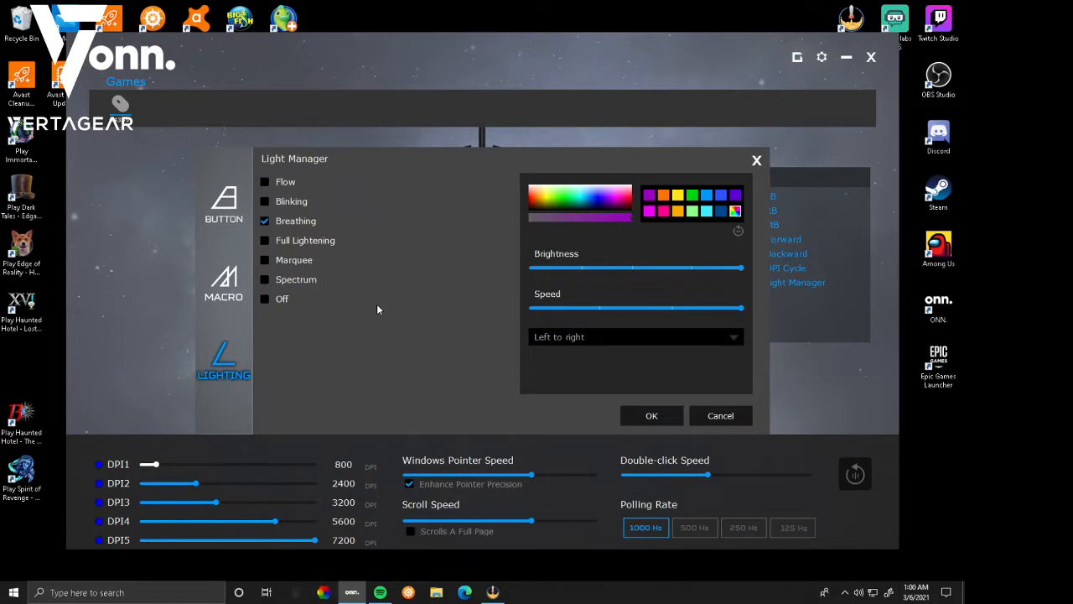
left_click(265, 239)
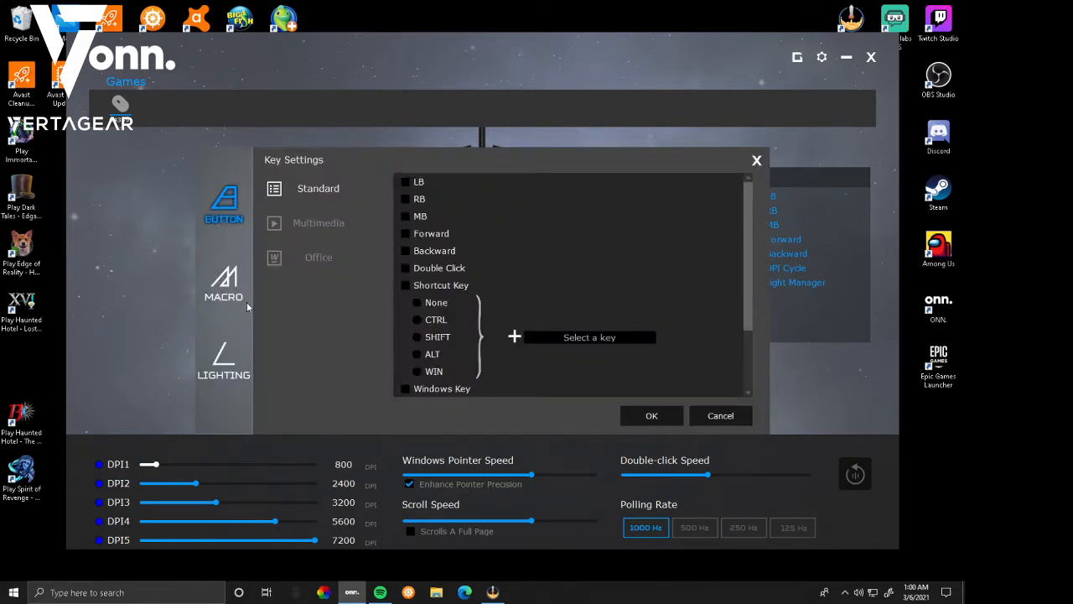
left_click(223, 360)
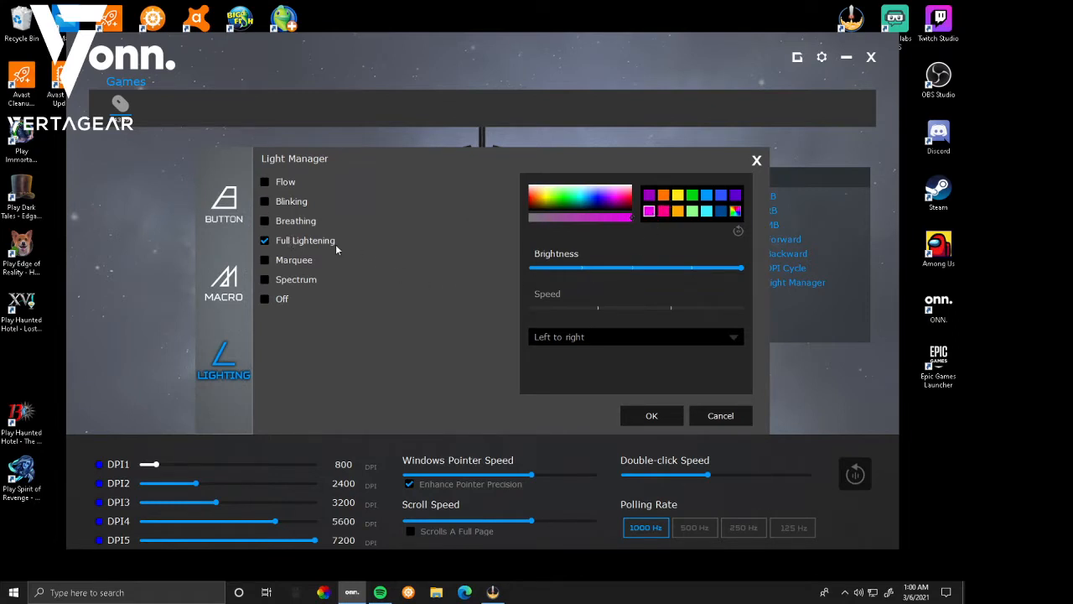
mouse_move(667, 396)
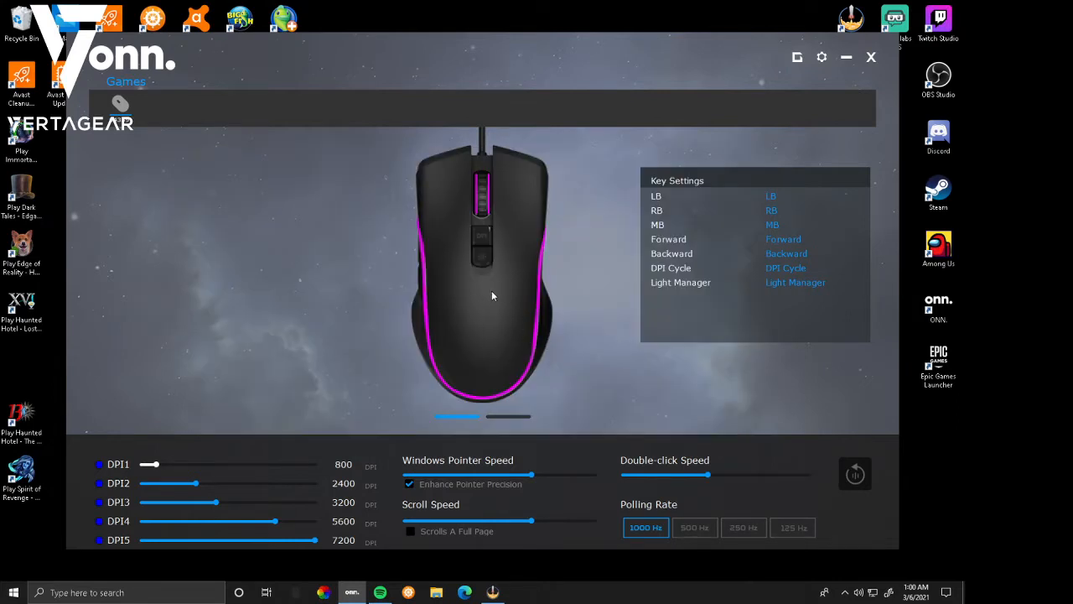
Reopen Key Settings, switch to Light Manager, keep Flow selected and close back to the Games view.
left_click(795, 282)
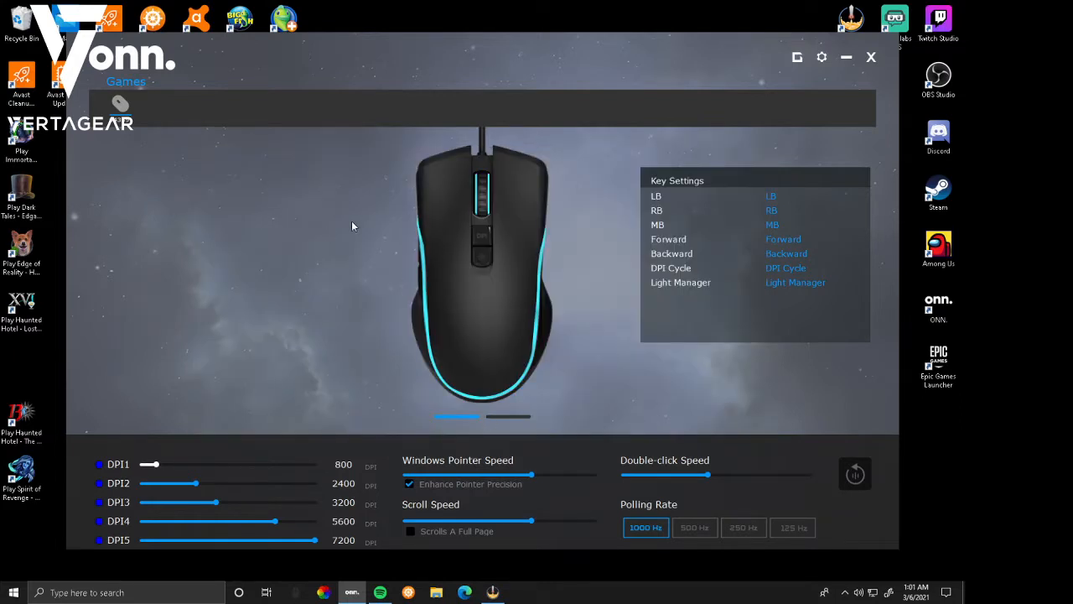
left_click(795, 282)
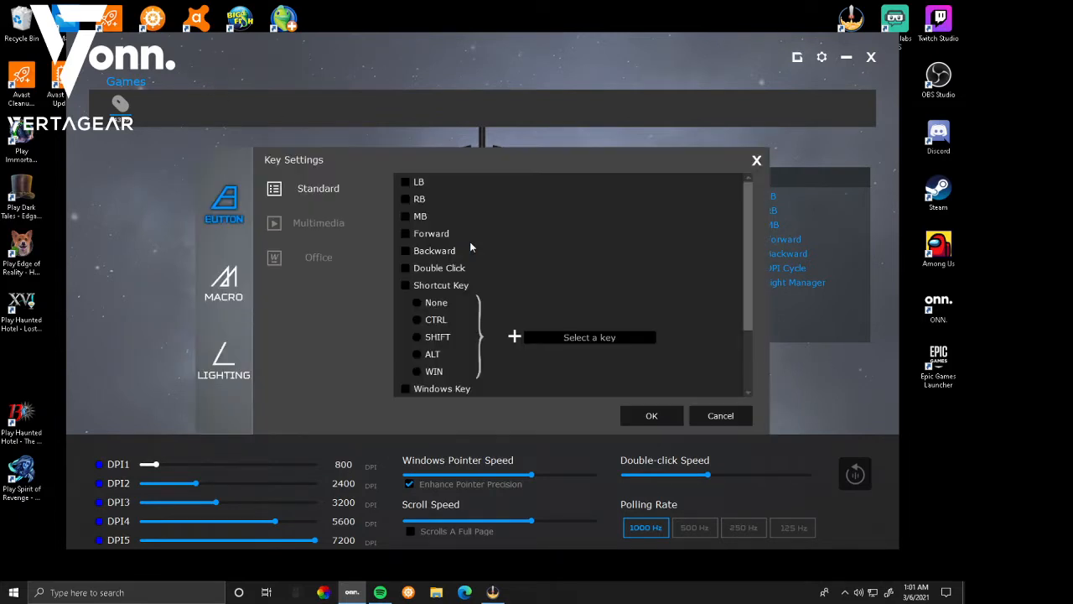
left_click(223, 361)
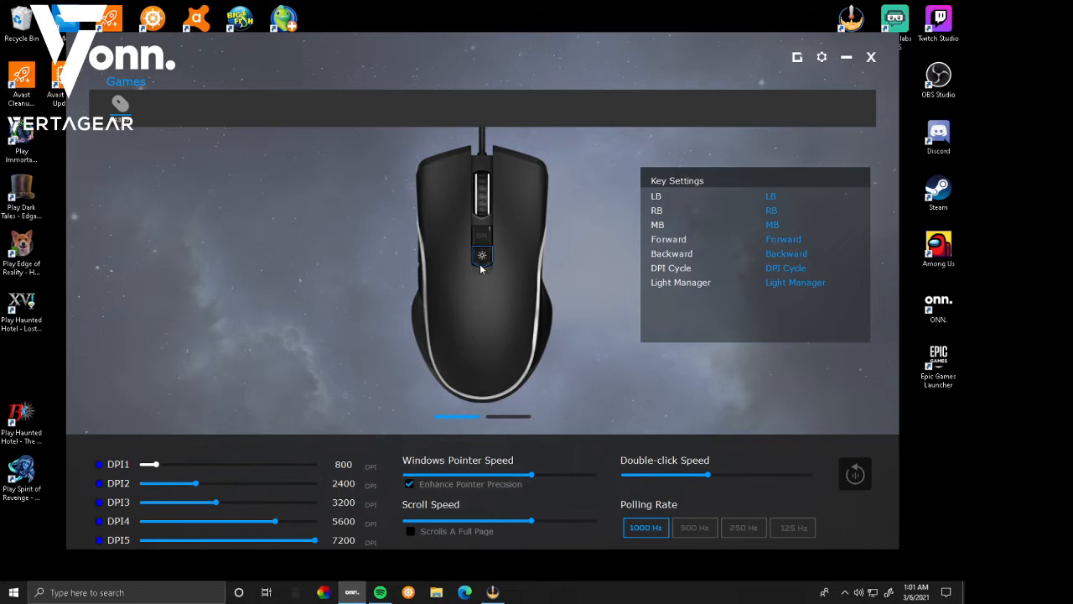
left_click(483, 256)
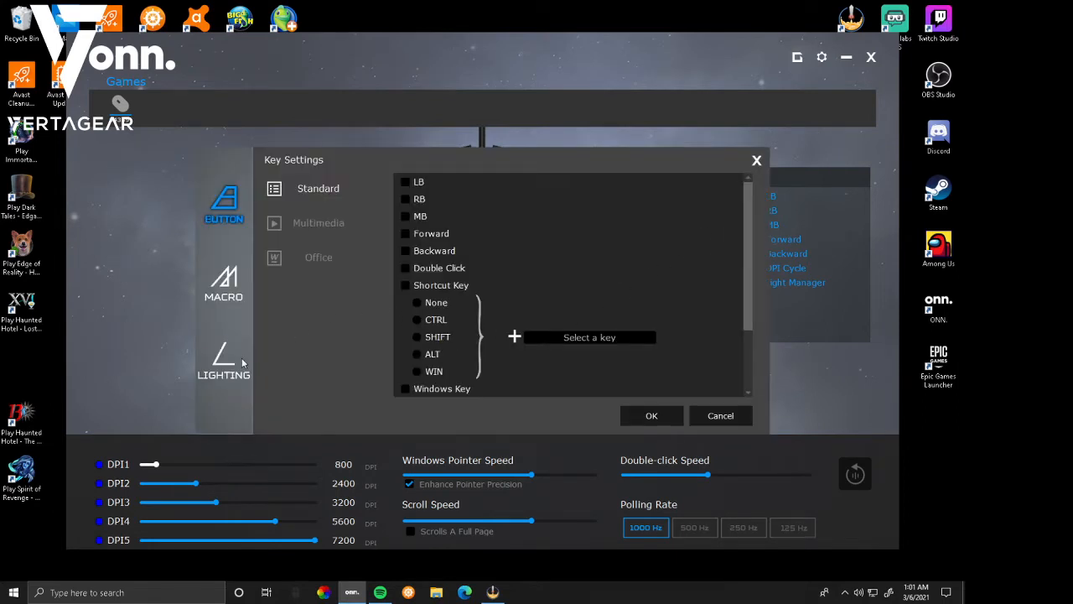
left_click(223, 361)
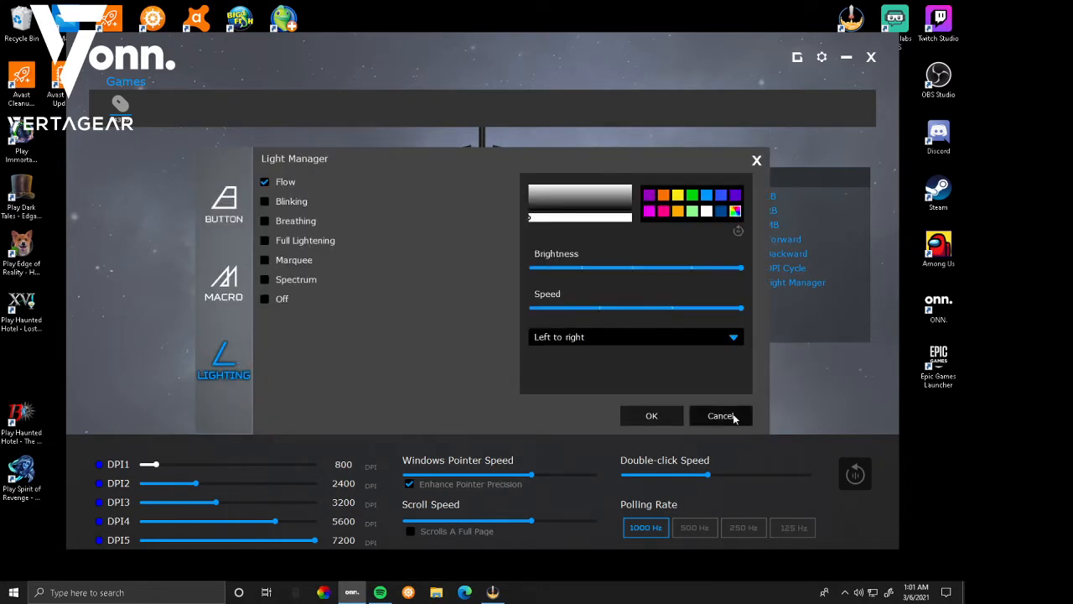
left_click(720, 415)
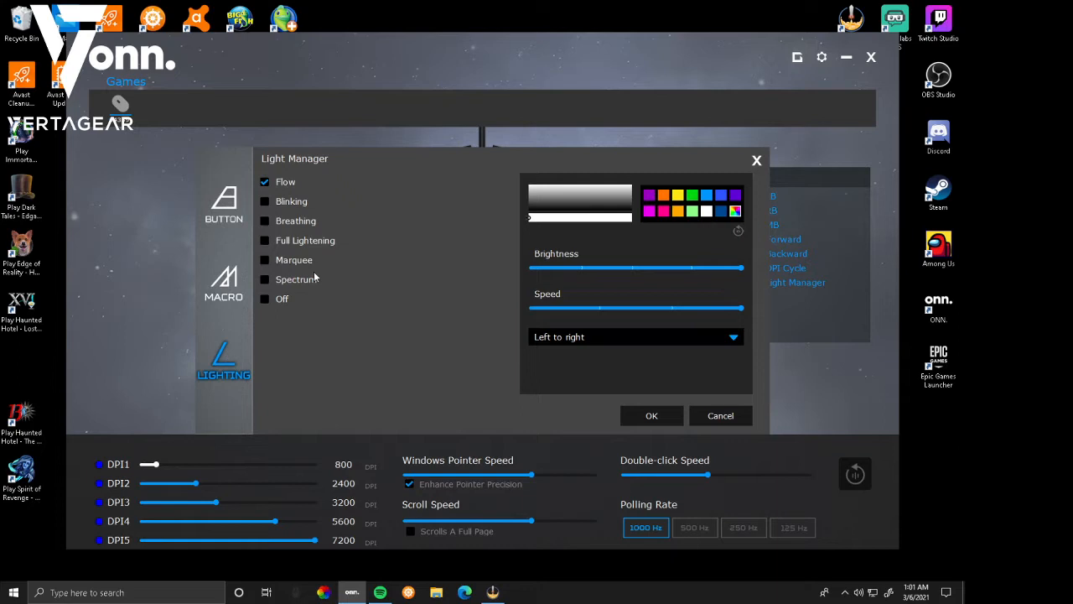
mouse_move(314, 281)
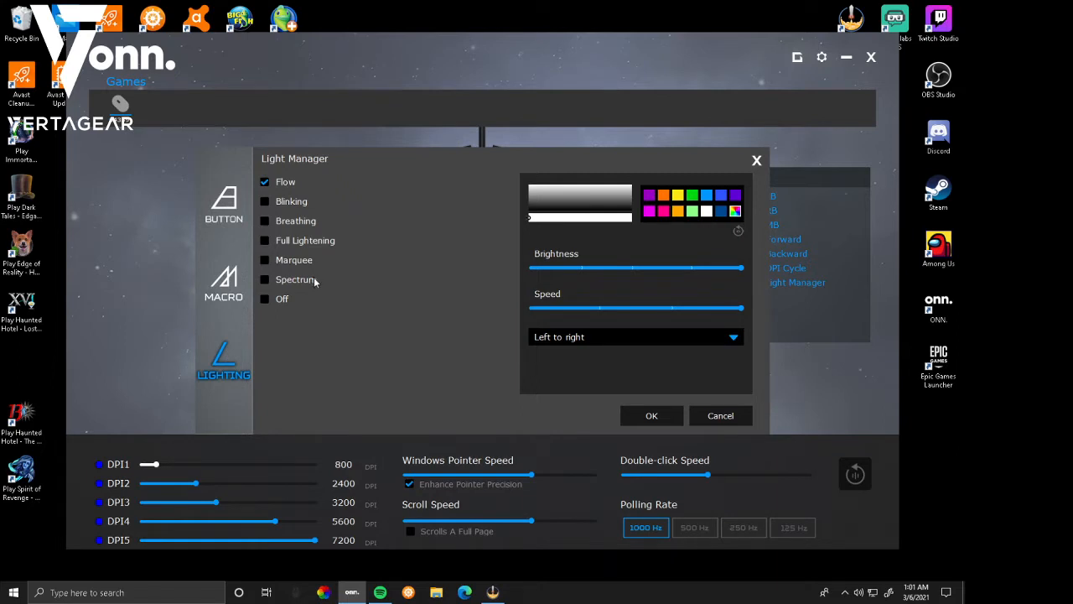
mouse_move(402, 257)
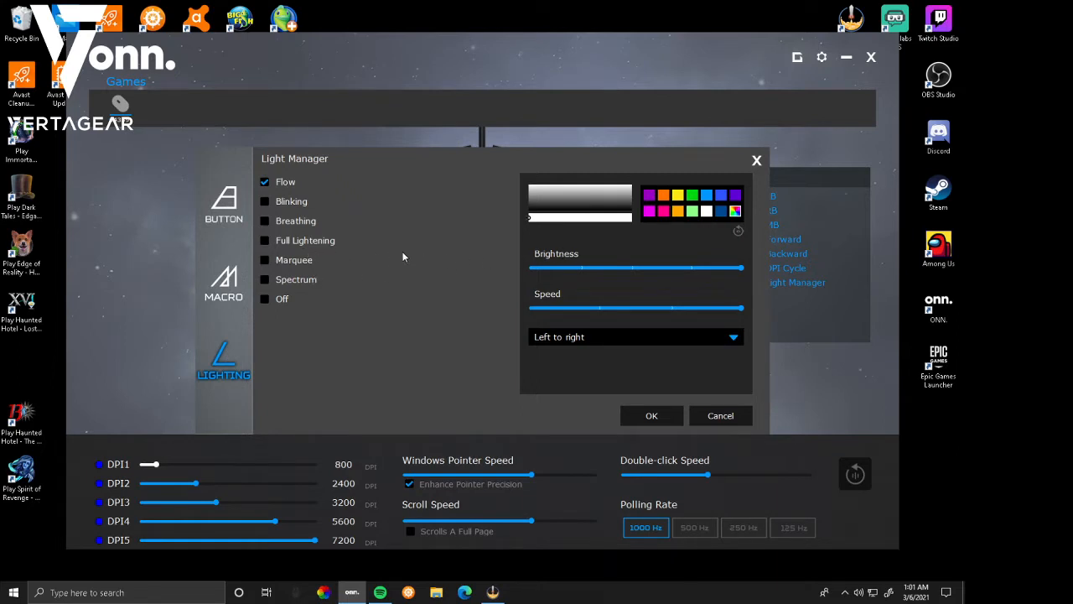
left_click(265, 259)
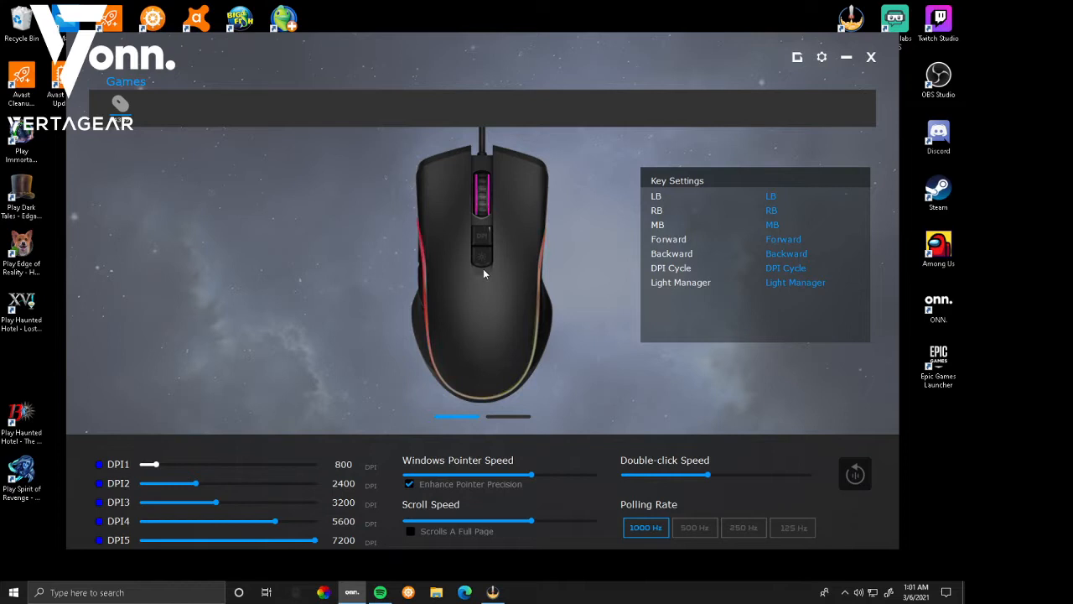
left_click(794, 281)
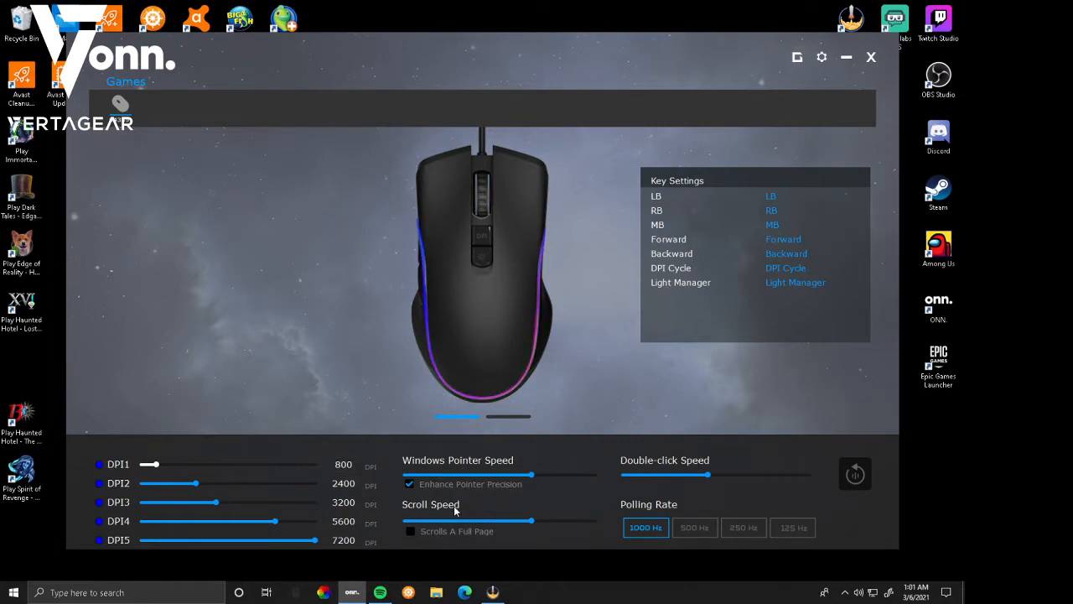
left_click_drag(531, 474, 594, 474)
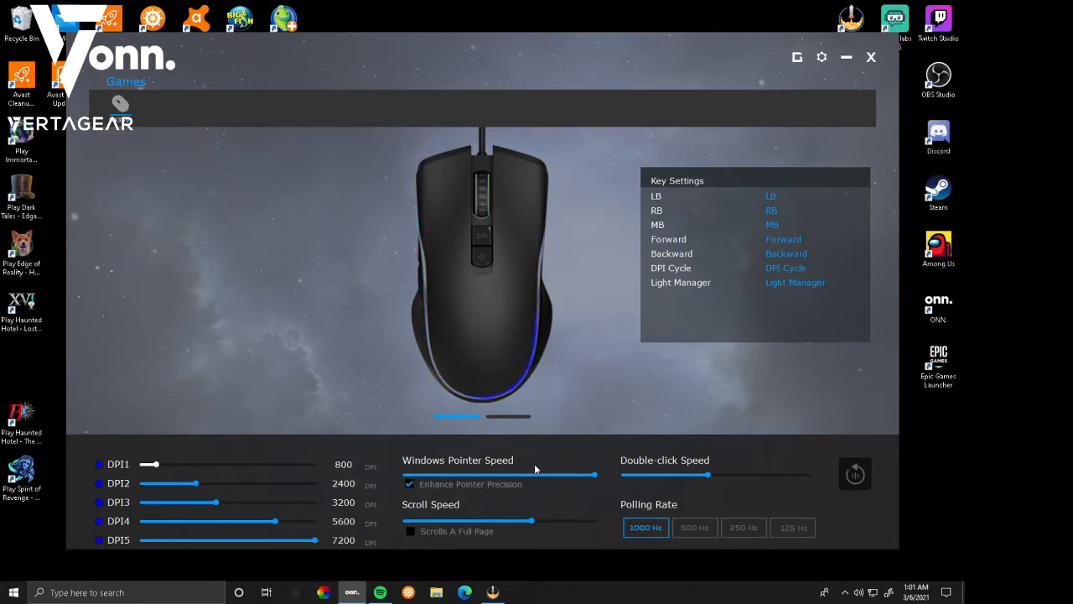
left_click_drag(595, 475, 407, 474)
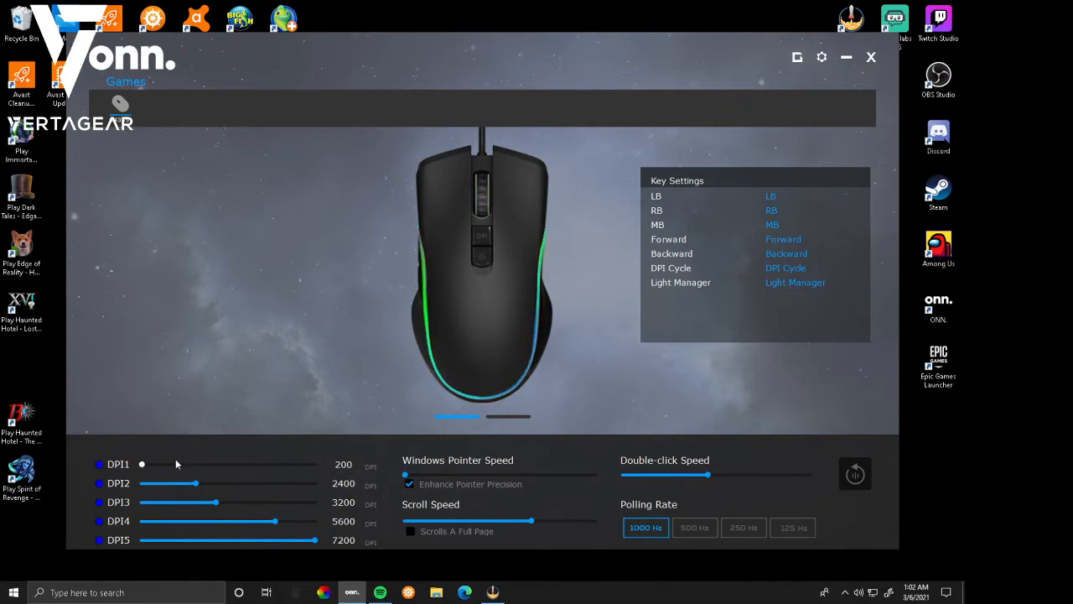
left_click_drag(141, 464, 151, 463)
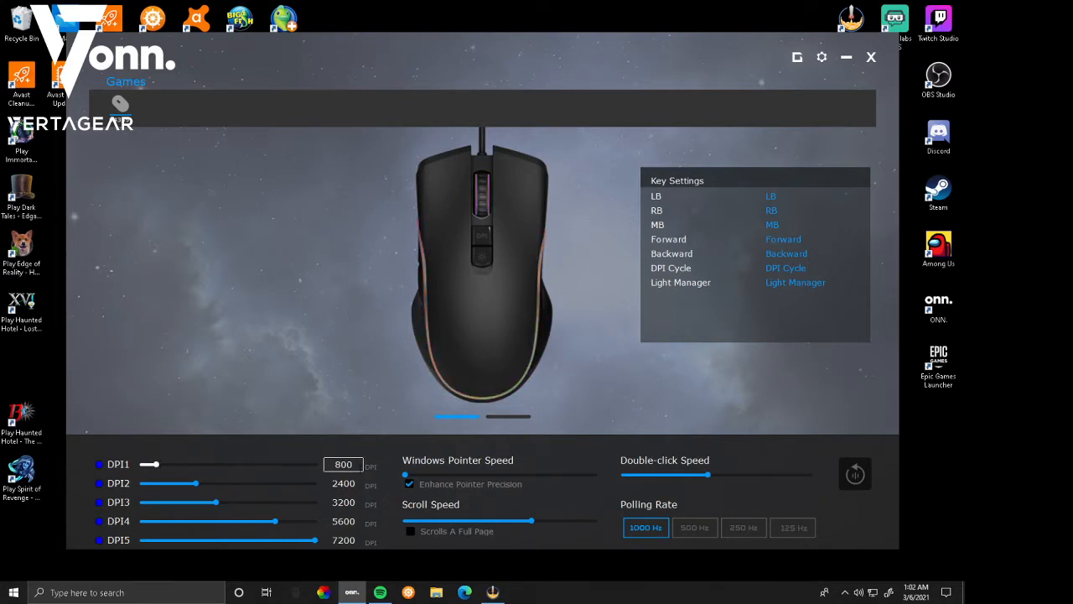
left_click_drag(405, 475, 509, 475)
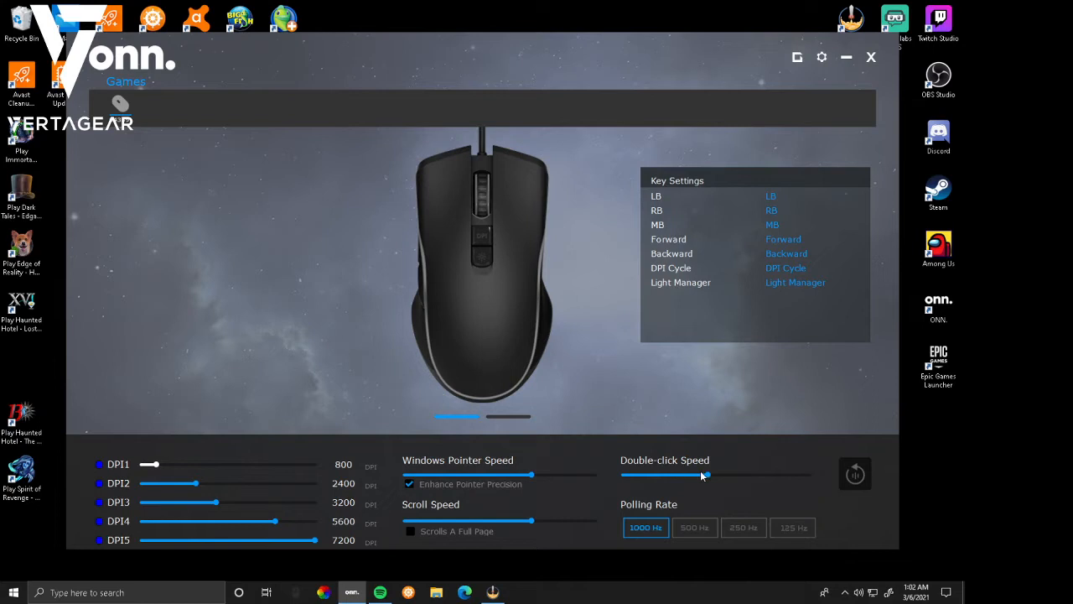
left_click_drag(704, 474, 623, 475)
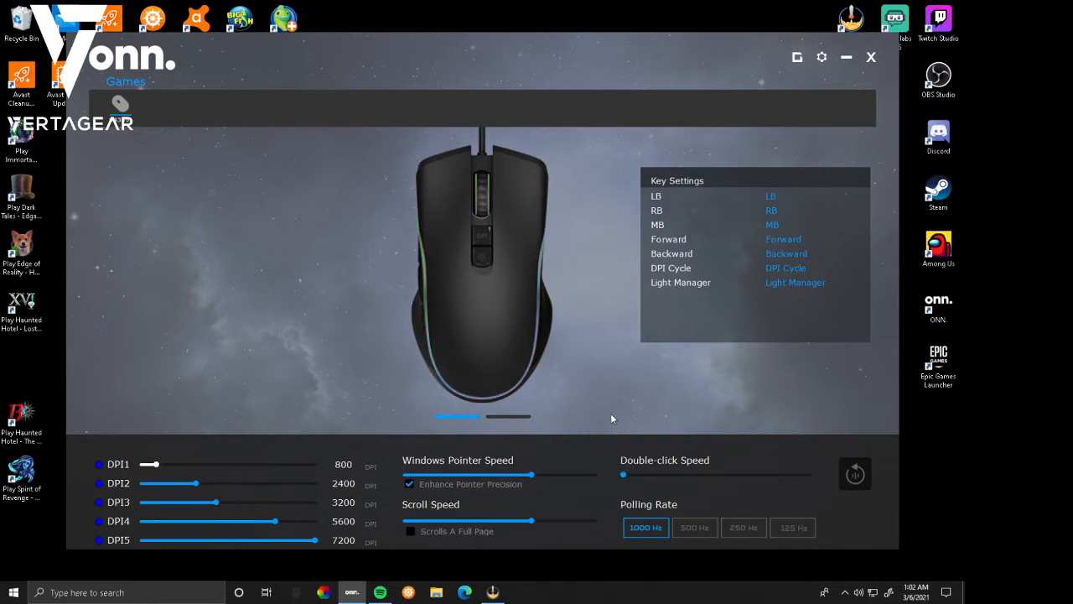
left_click_drag(623, 475, 712, 476)
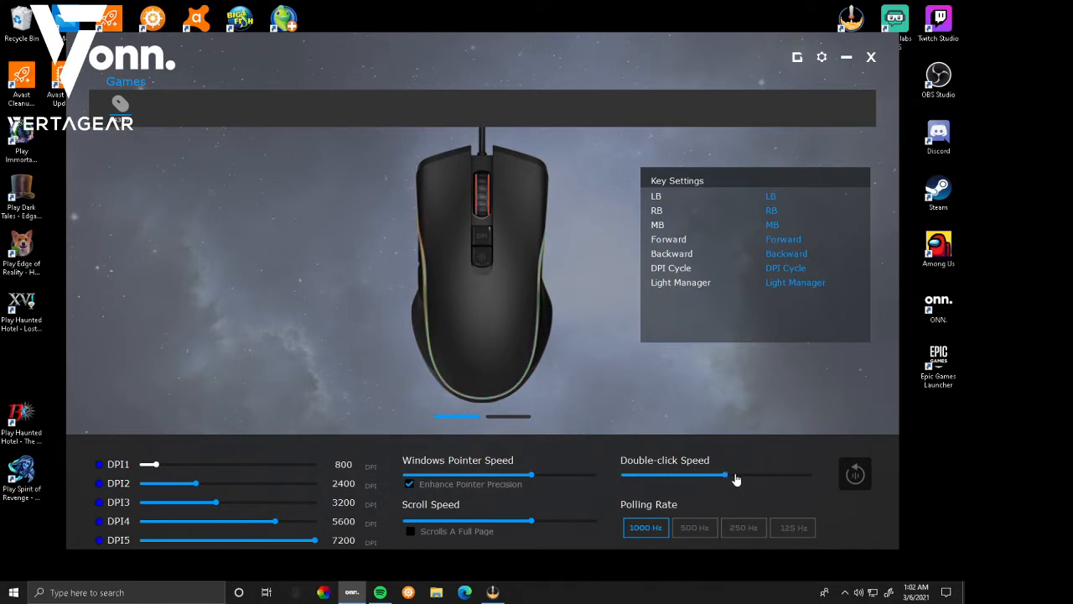
left_click_drag(737, 477, 708, 476)
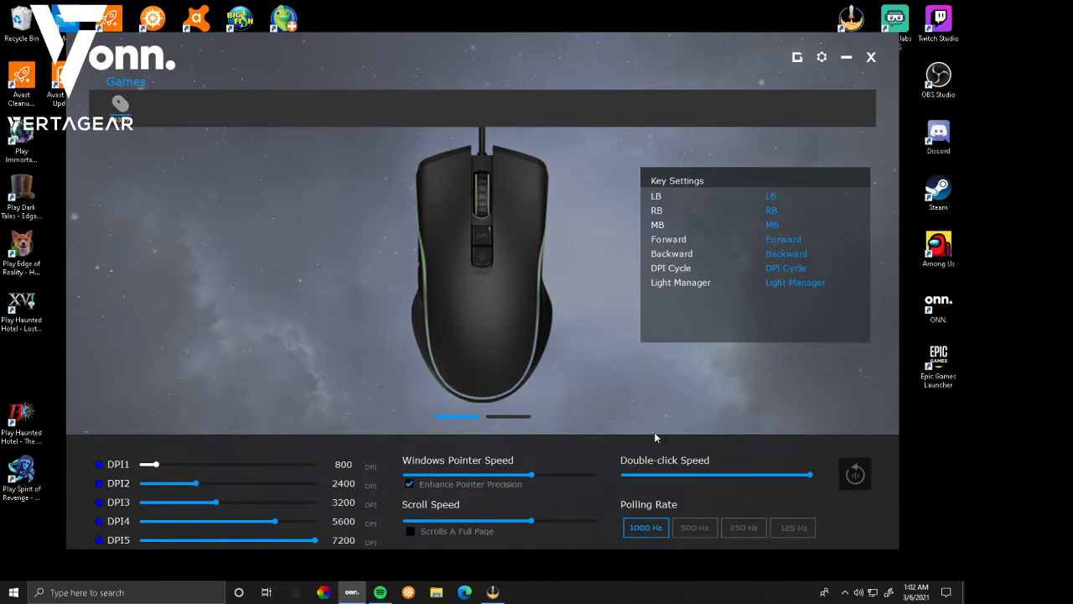
left_click_drag(809, 474, 624, 474)
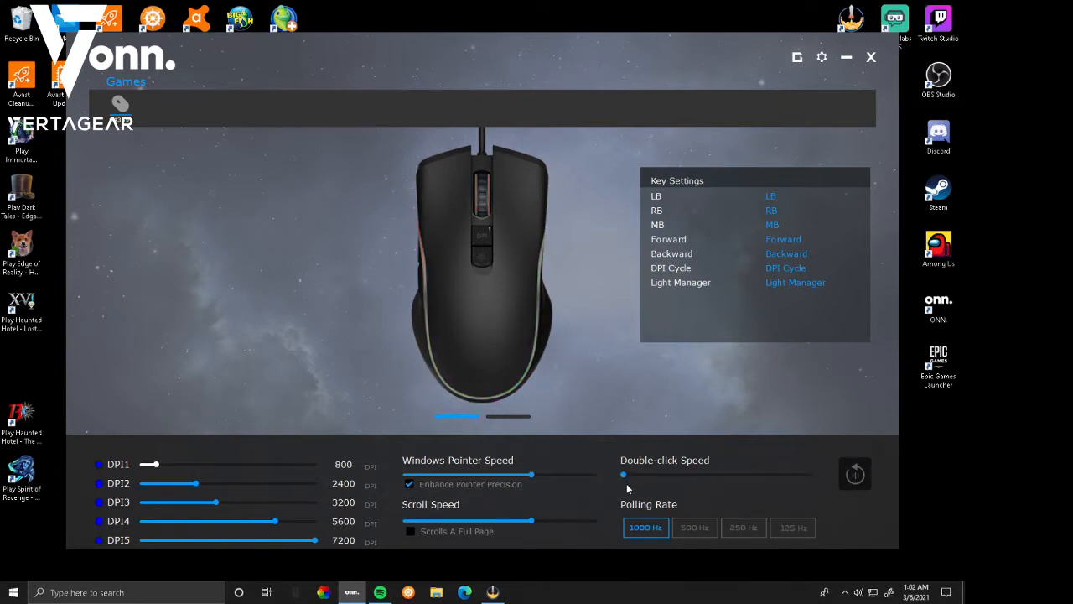
left_click_drag(625, 475, 687, 474)
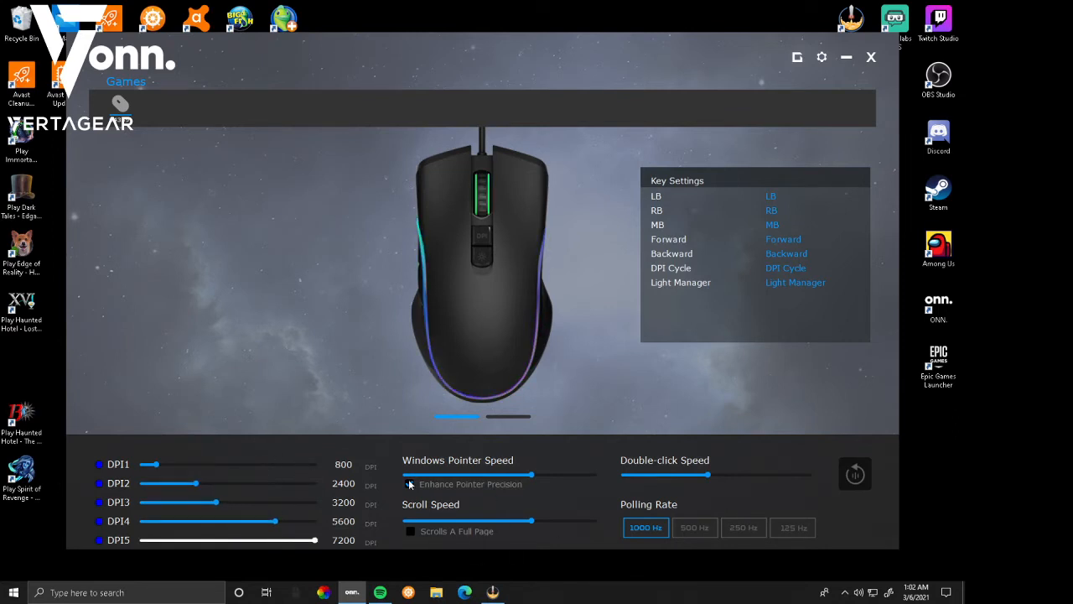
left_click(410, 484)
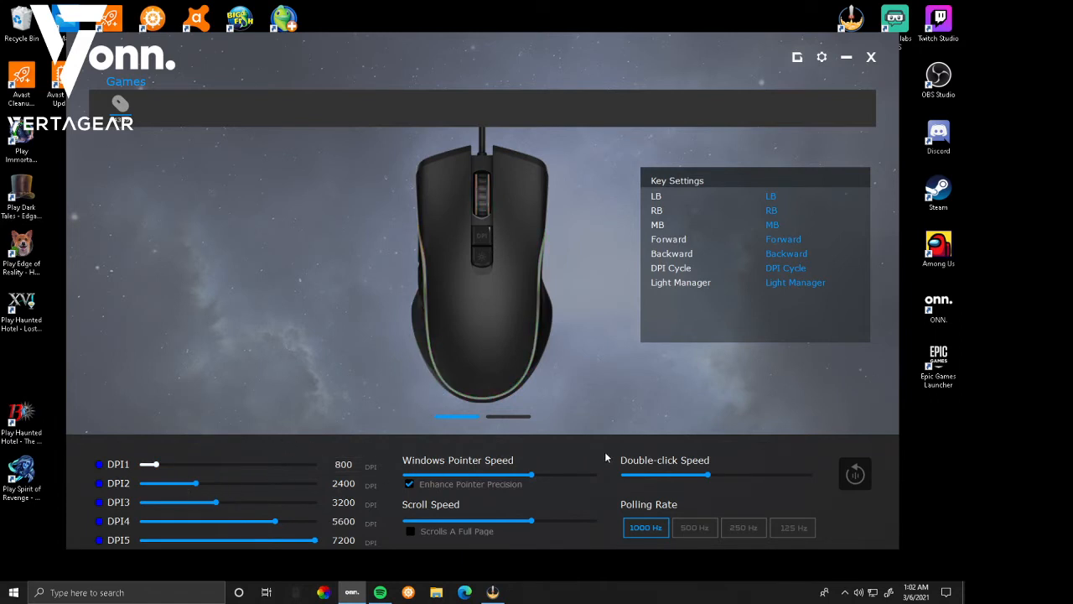
mouse_move(663, 547)
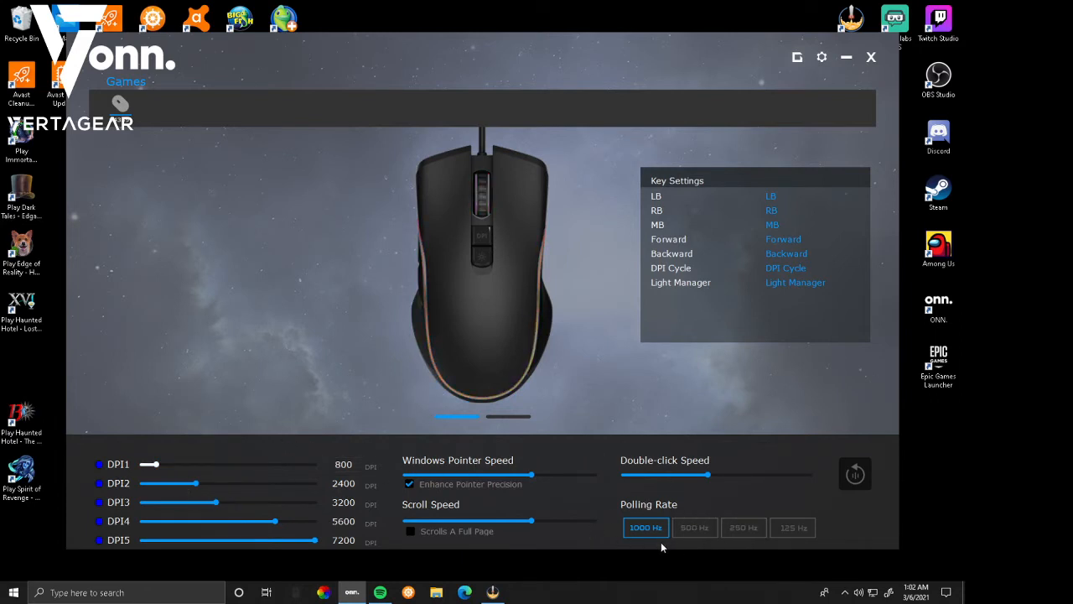
left_click(694, 527)
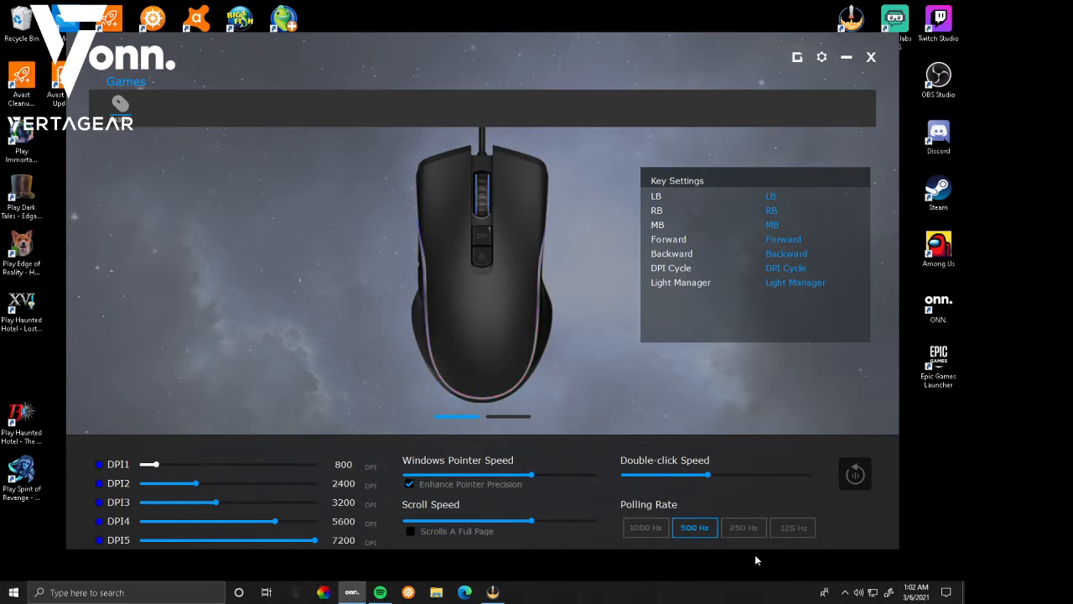
left_click(792, 527)
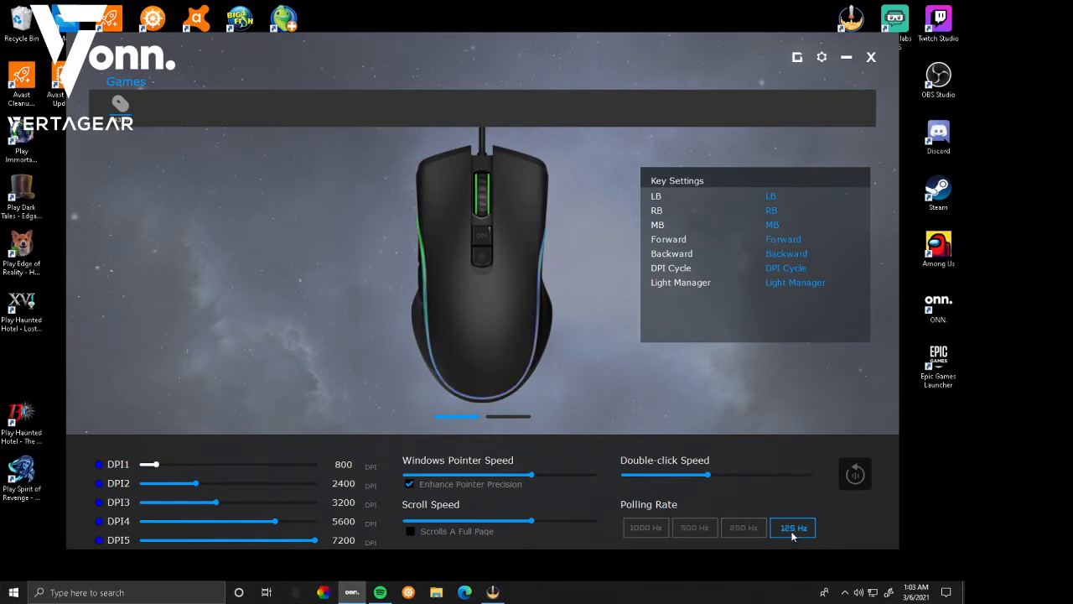
left_click(646, 527)
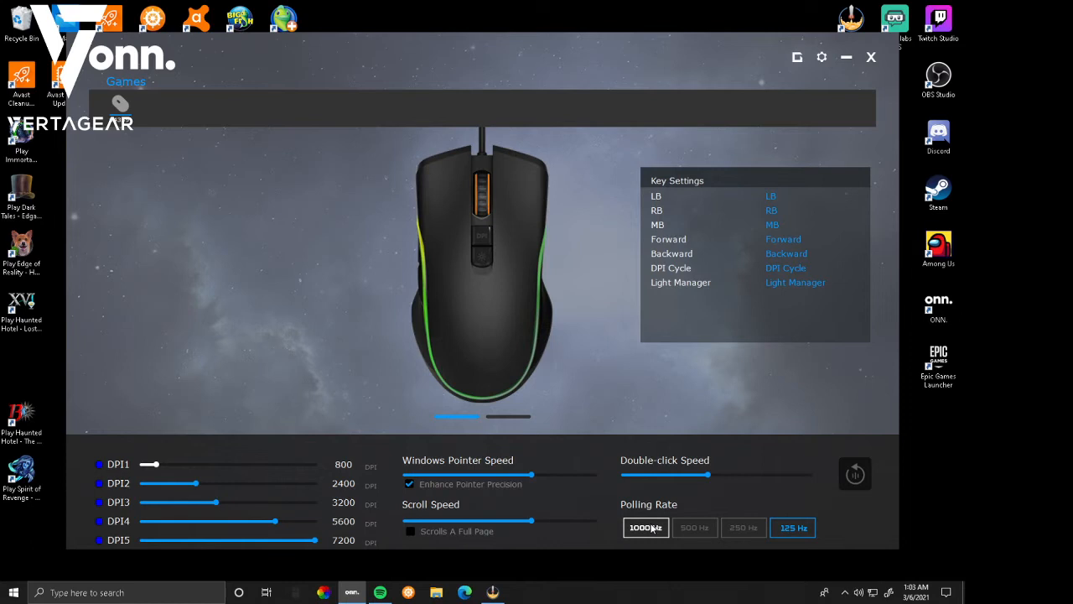
left_click(694, 527)
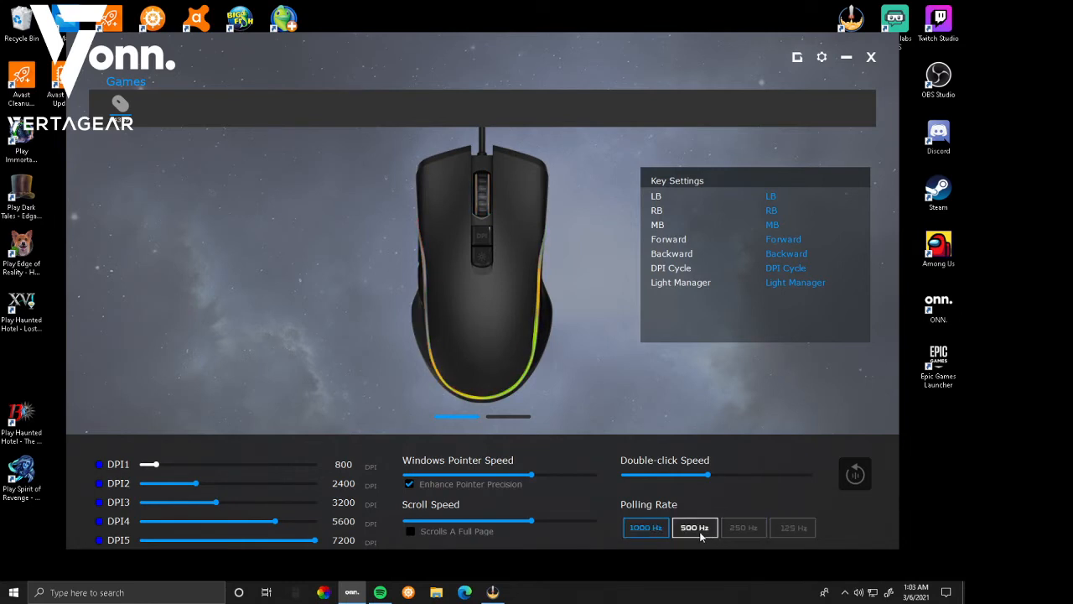
left_click(645, 527)
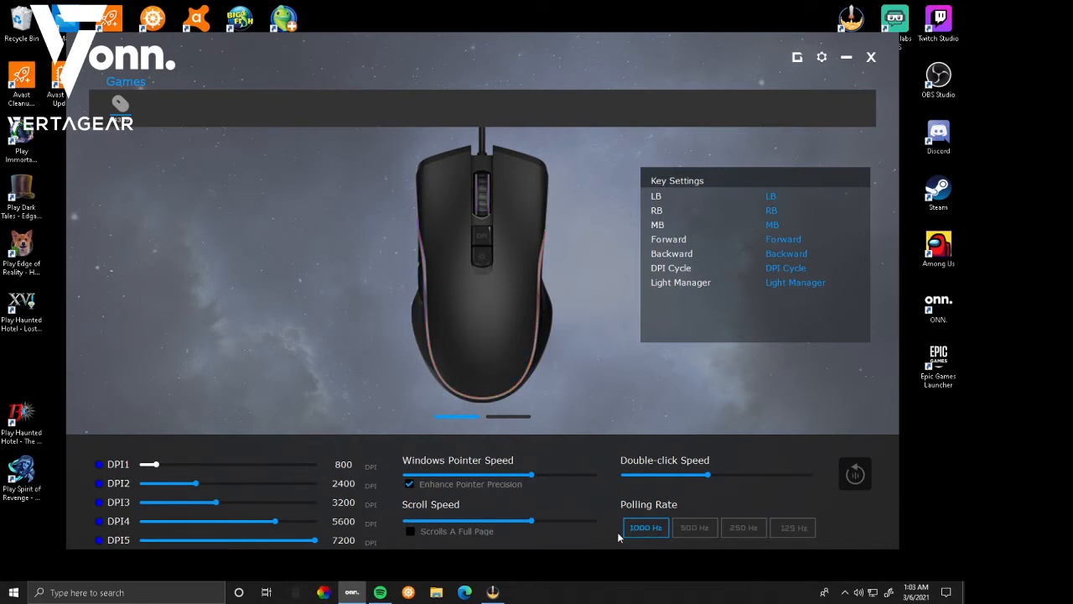
mouse_move(346, 285)
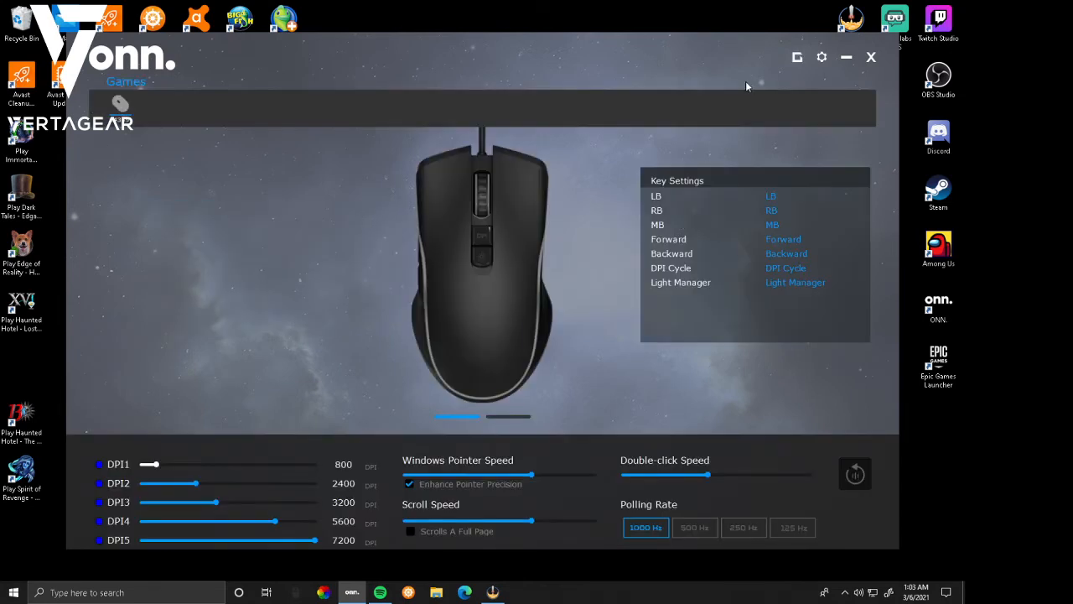
Check software and firmware versions in Setting, then return to the game modes page.
left_click(822, 57)
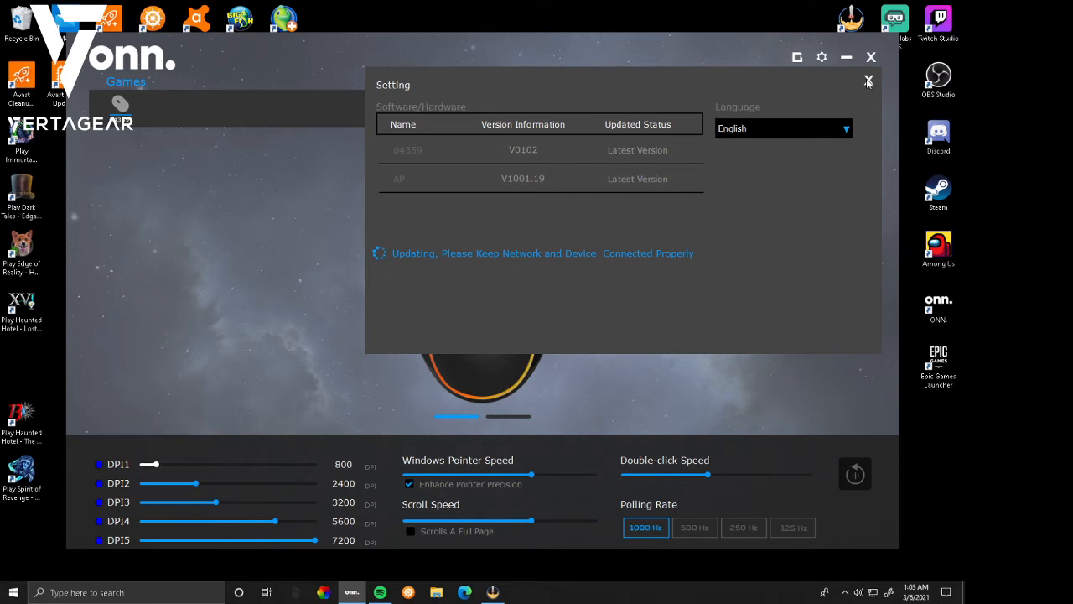
left_click(868, 80)
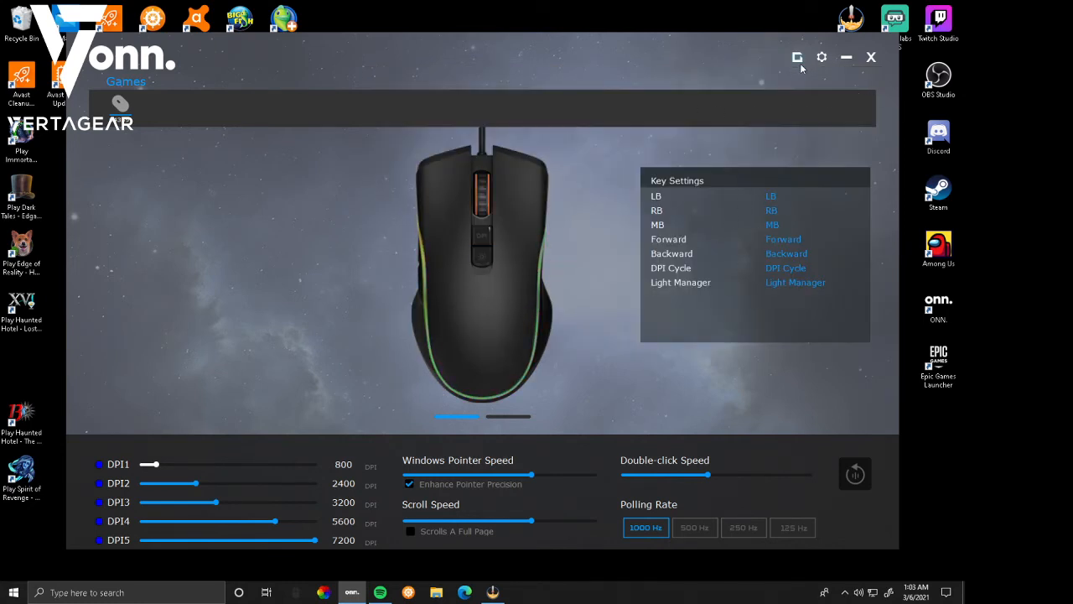
left_click(797, 57)
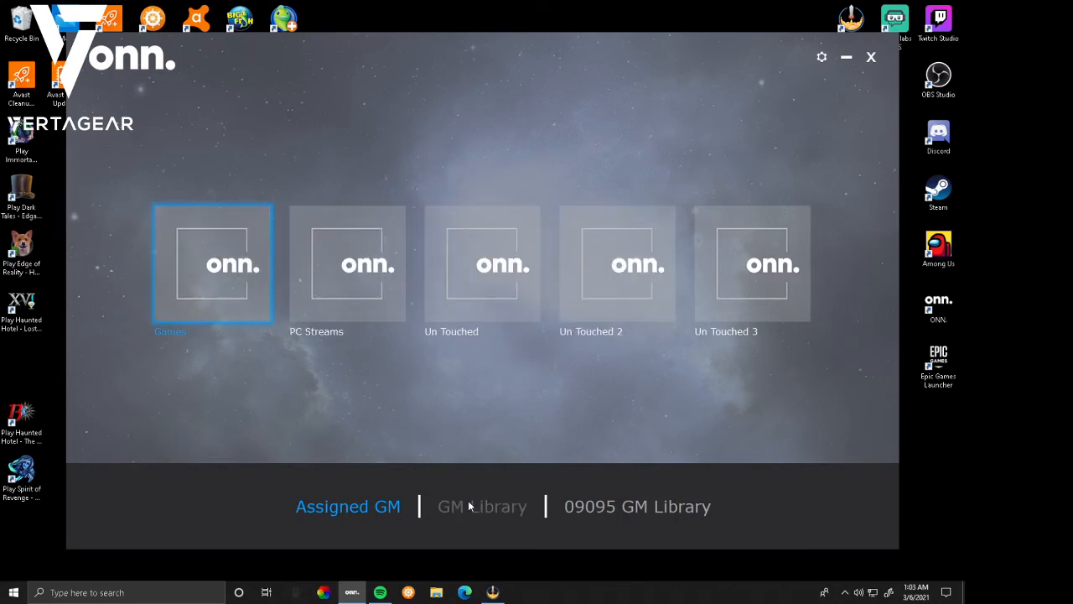
Delete the Un Touched 3 game mode and confirm the deletion.
left_click(482, 506)
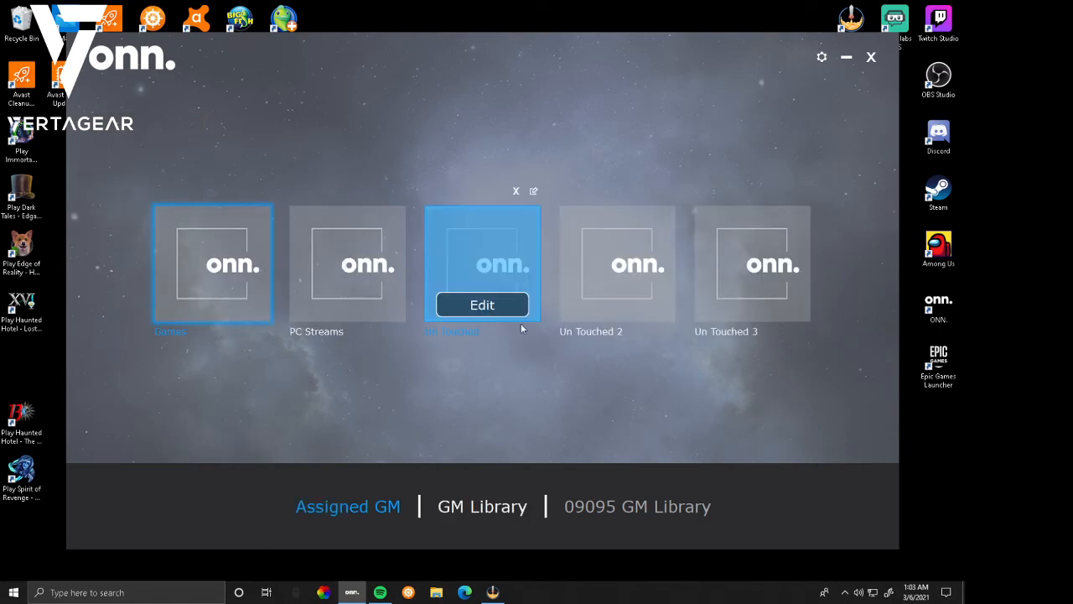
left_click(516, 191)
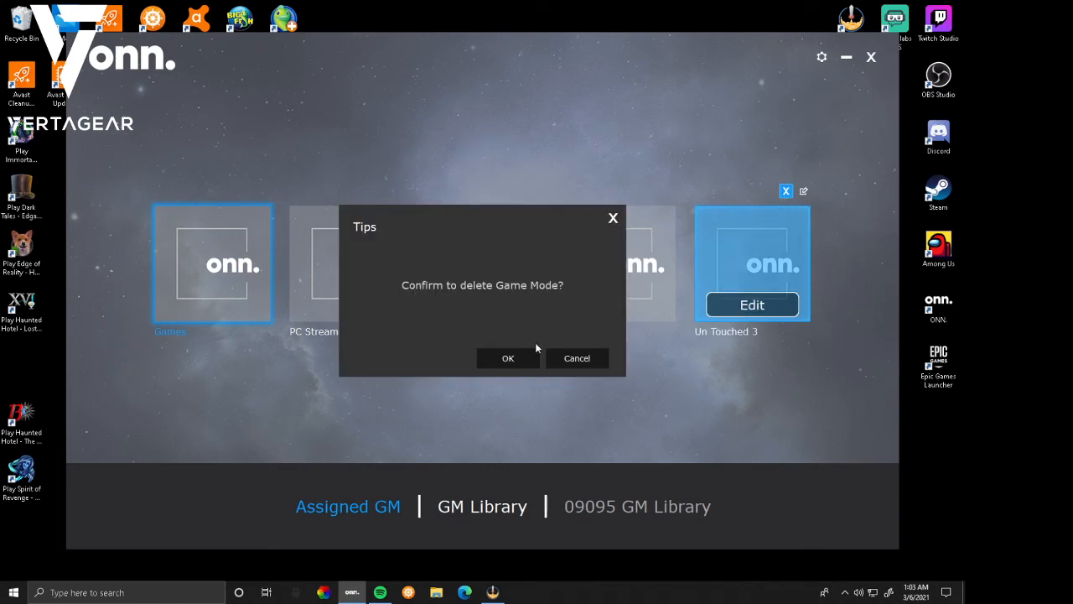
left_click(508, 358)
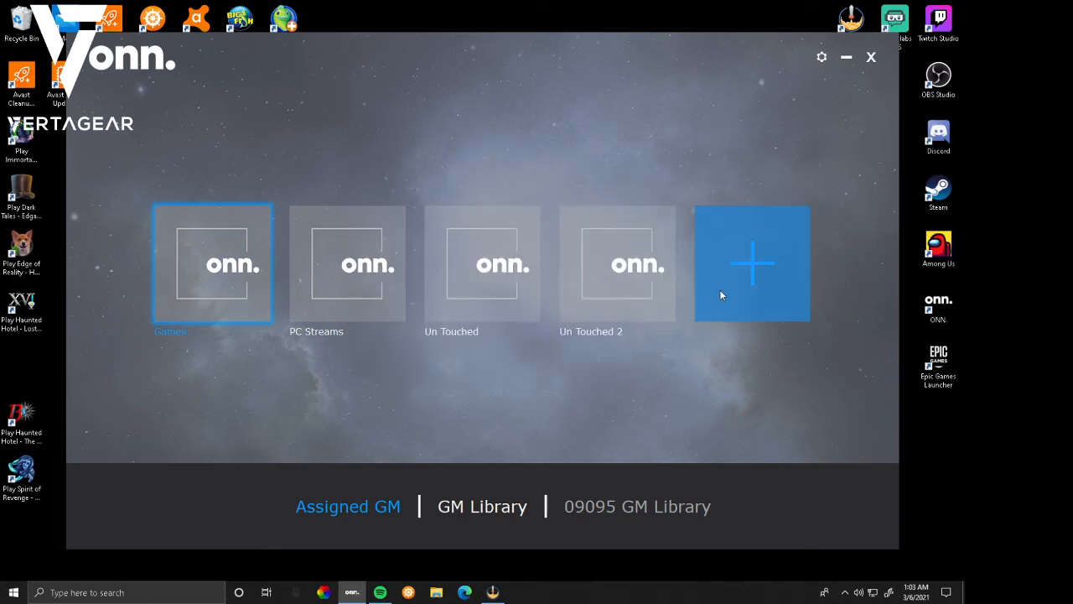
Create a new game mode named 'Un Touched 3' and close the software.
left_click(751, 264)
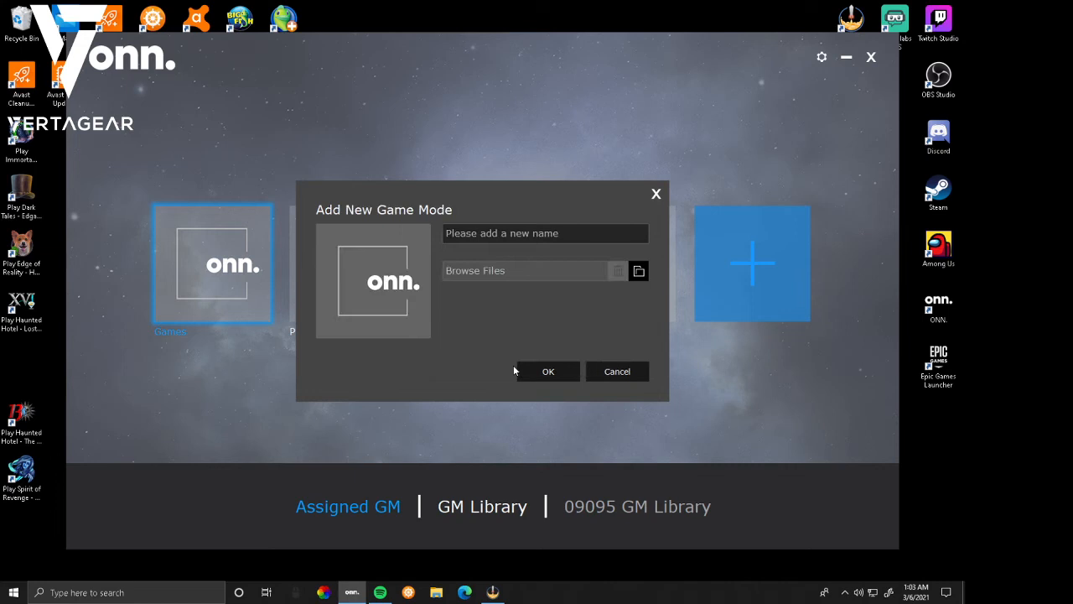
left_click(545, 233)
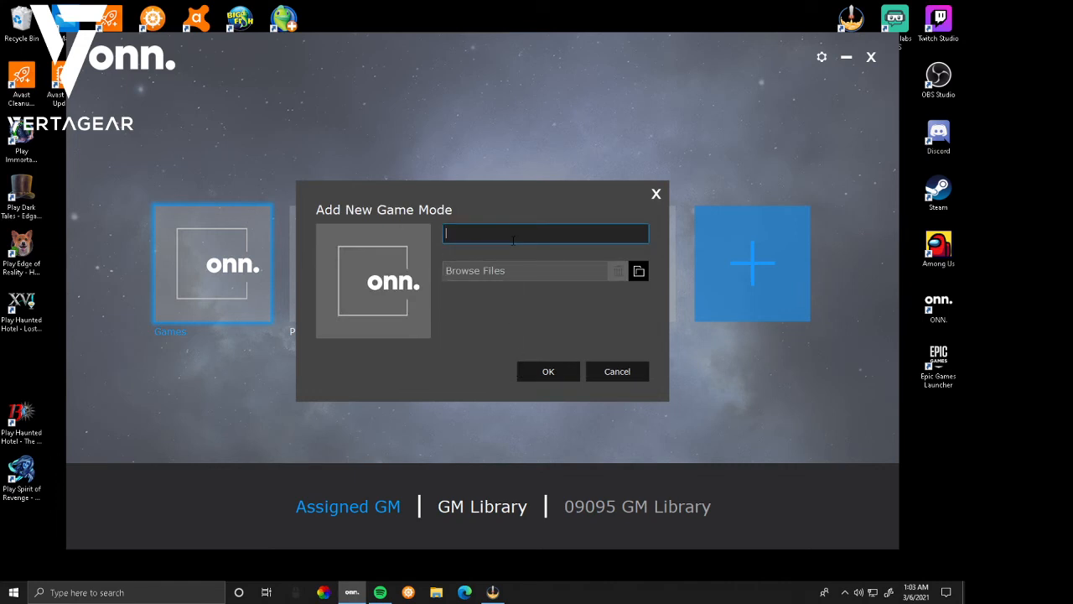
type("Un Touched")
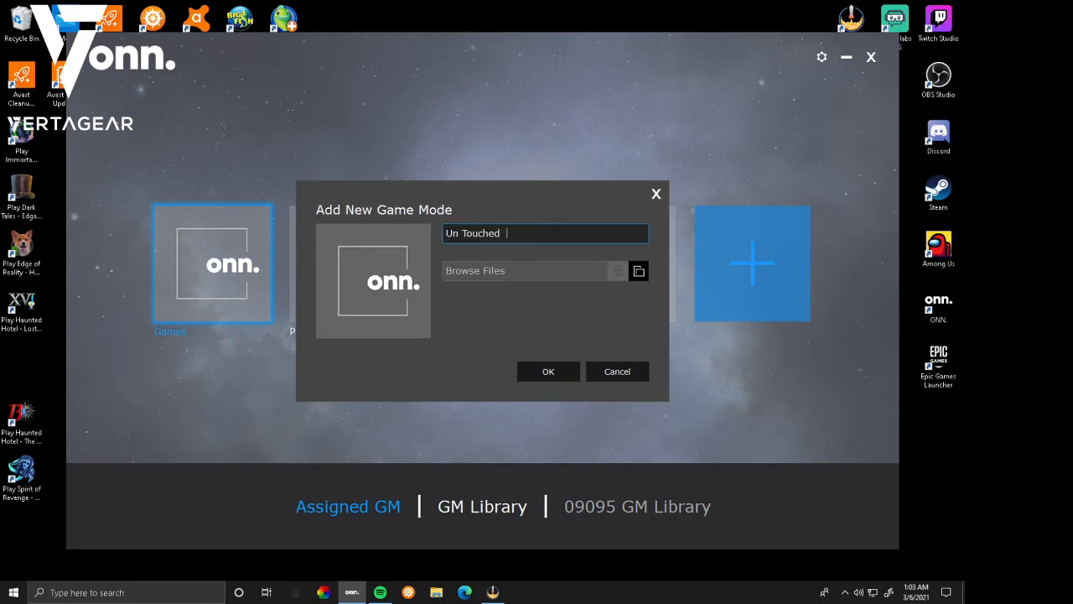
type("3")
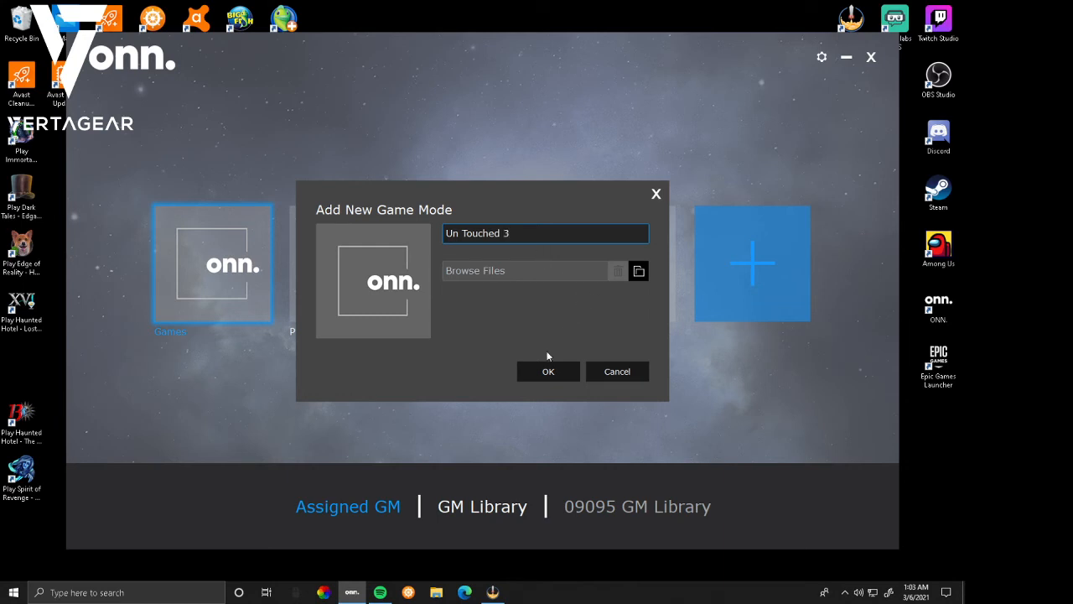
left_click(547, 371)
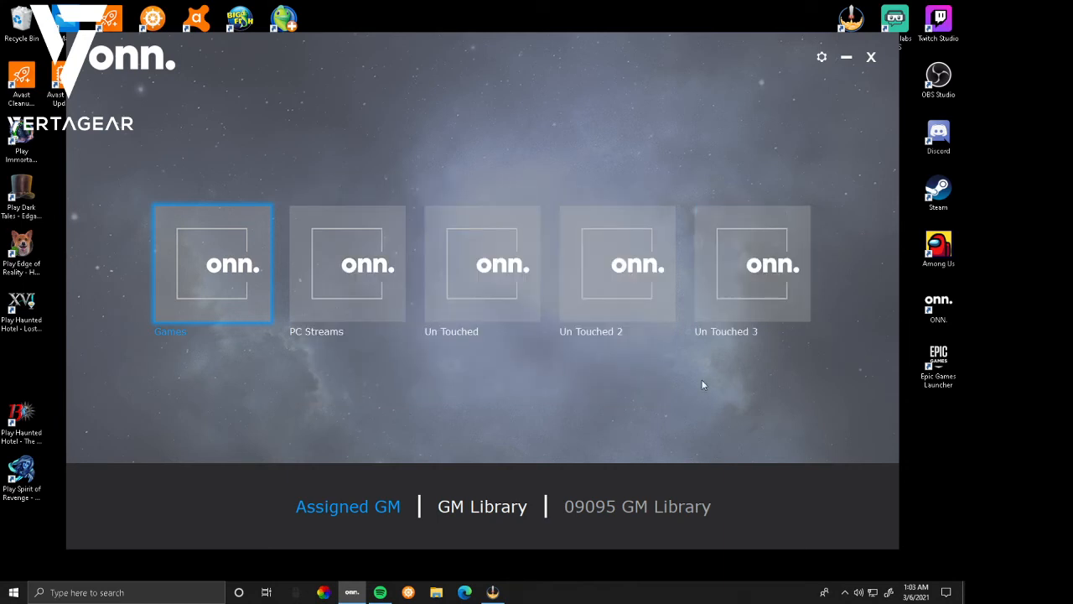
left_click(870, 56)
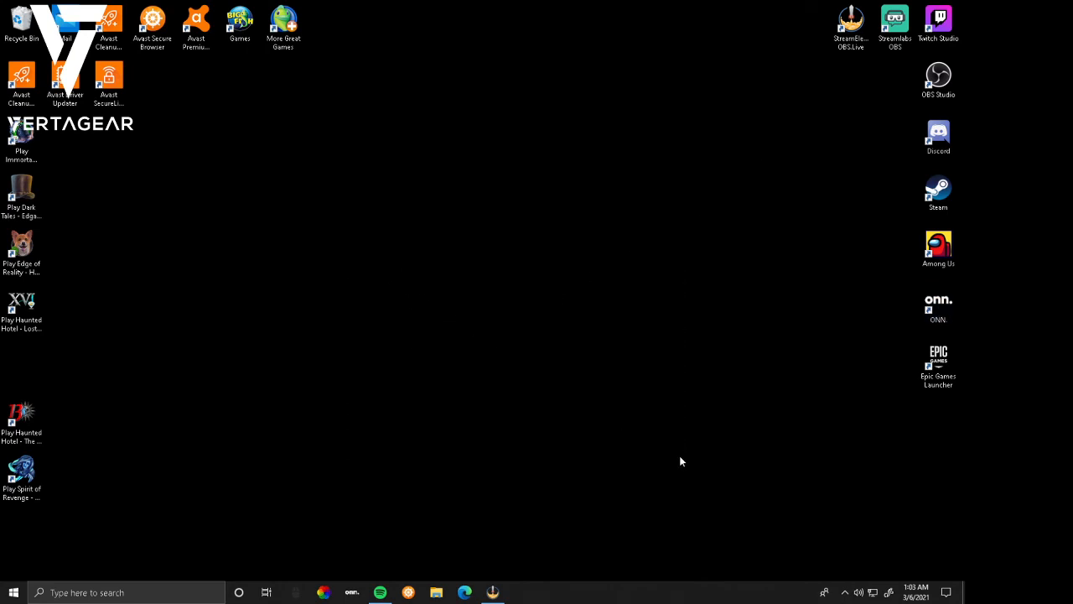
mouse_move(775, 538)
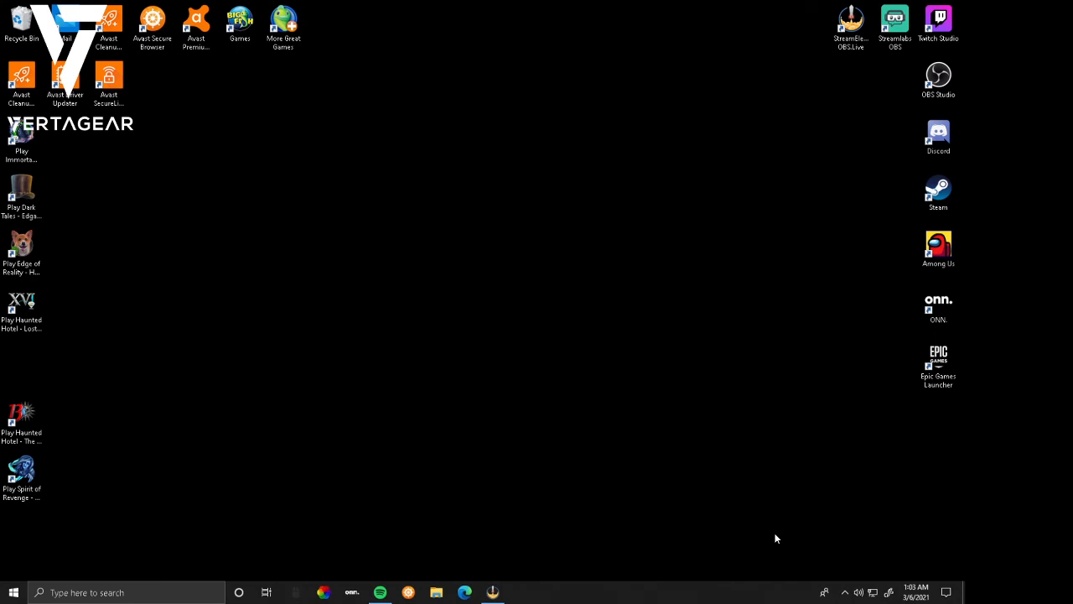
mouse_move(515, 509)
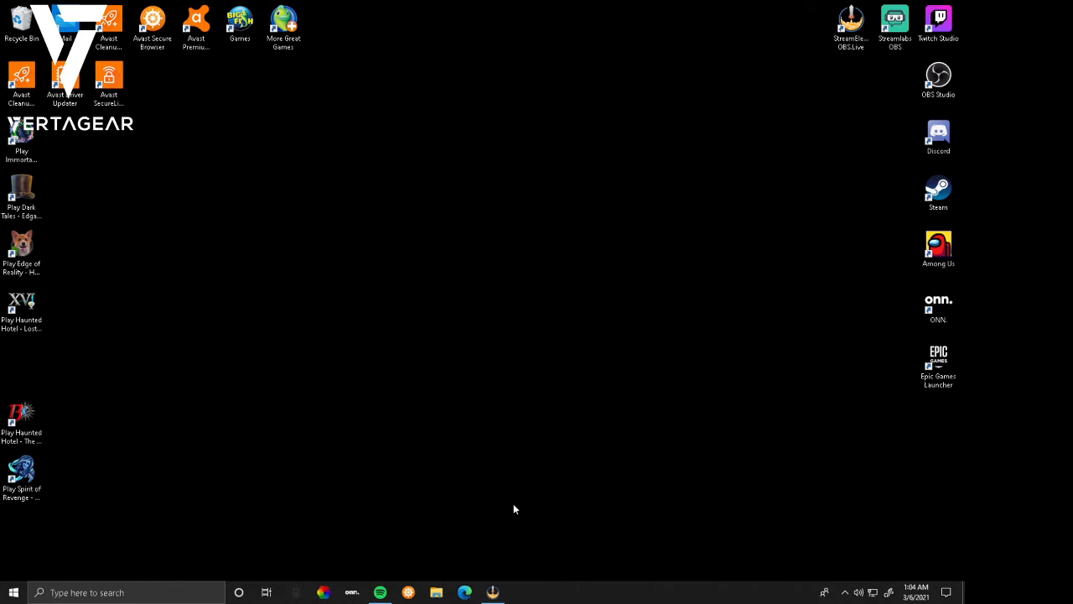
mouse_move(501, 501)
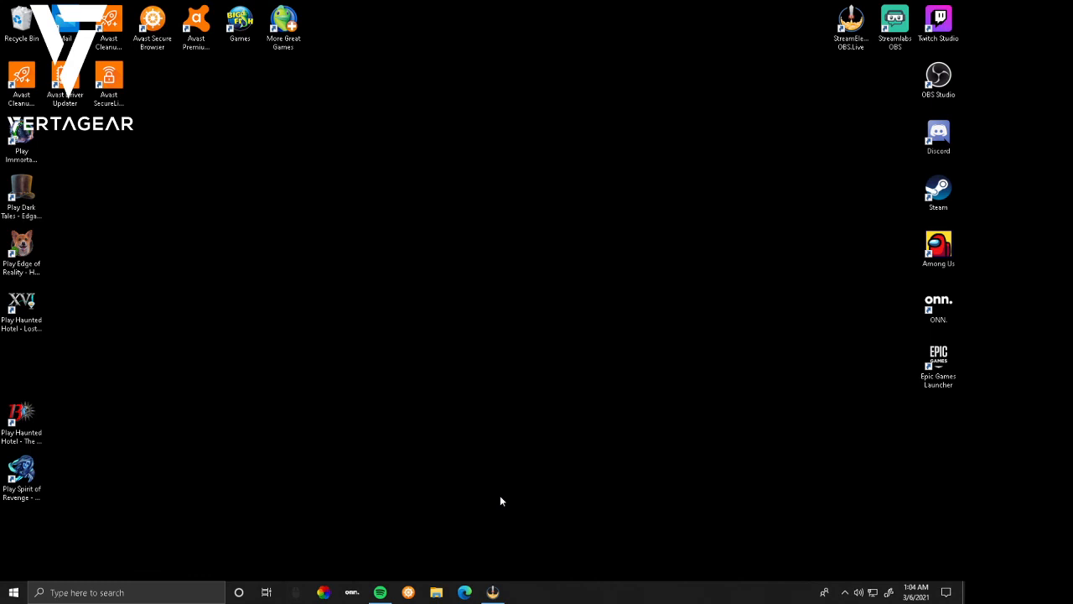
mouse_move(606, 526)
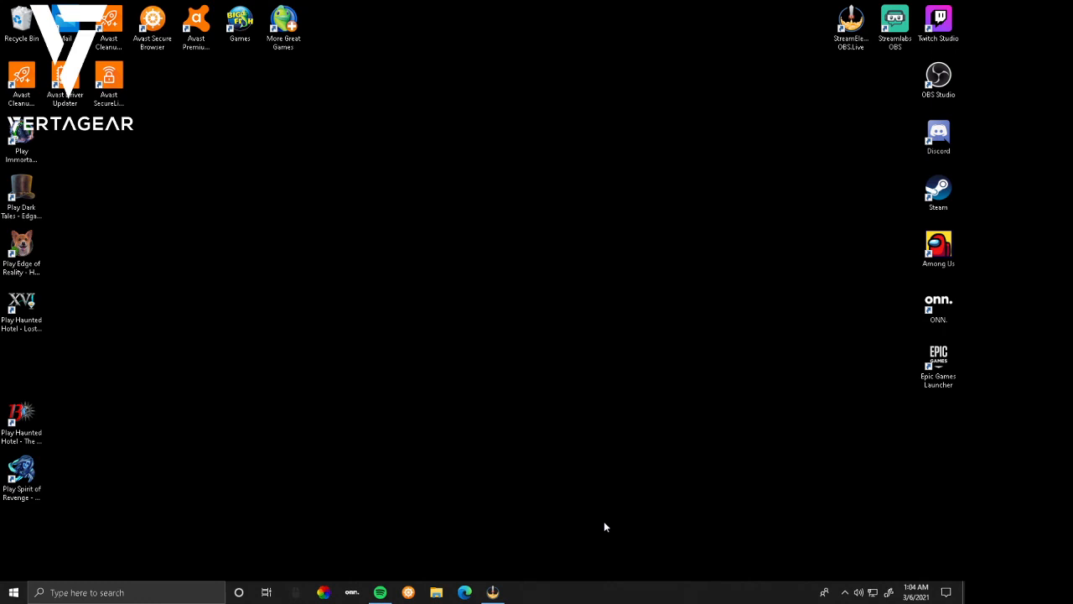
mouse_move(573, 523)
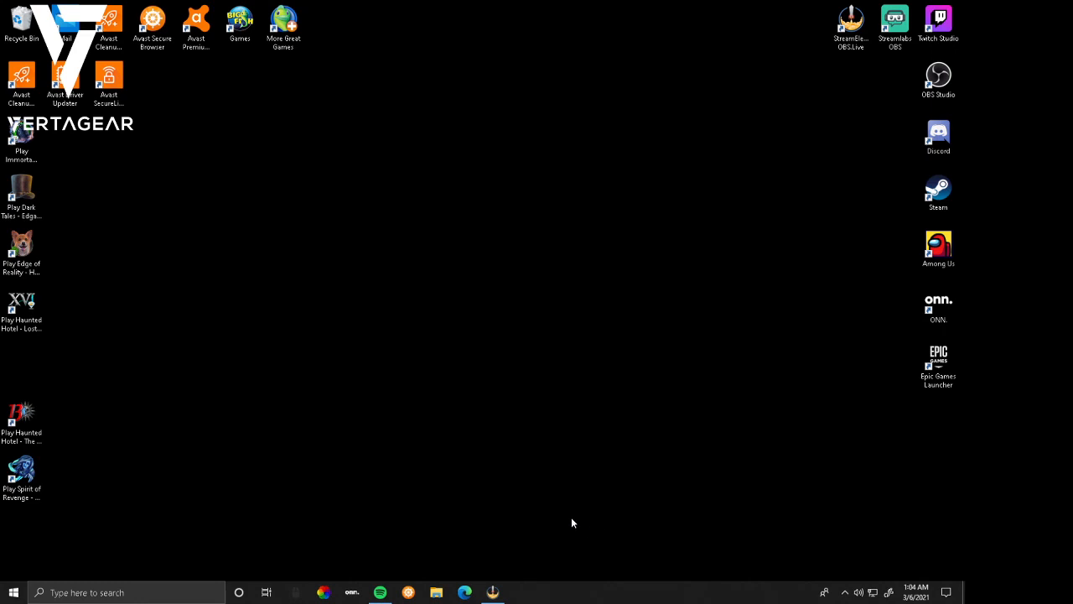
mouse_move(555, 573)
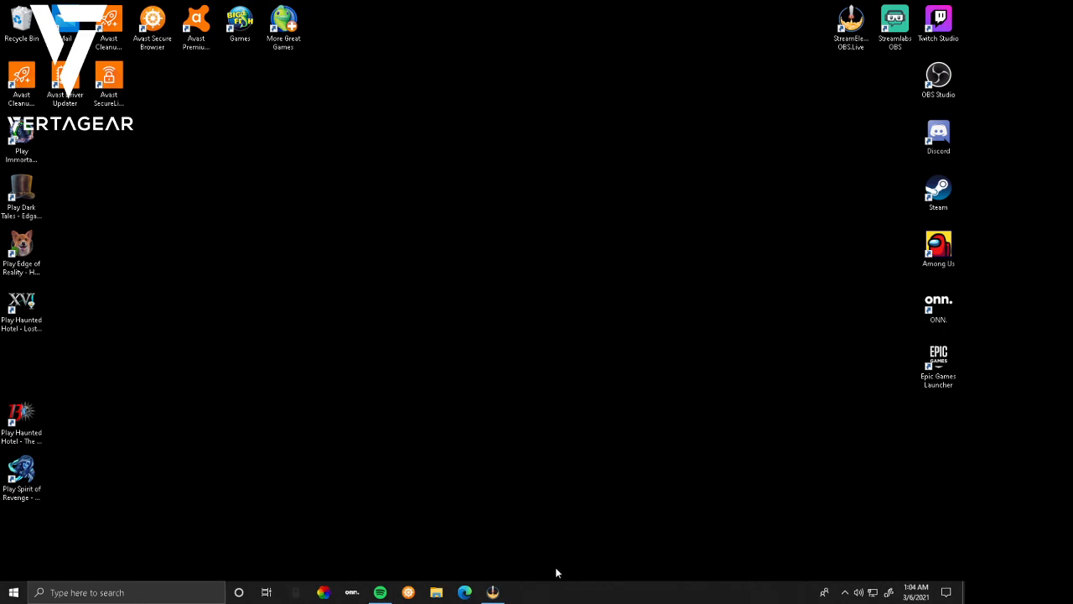